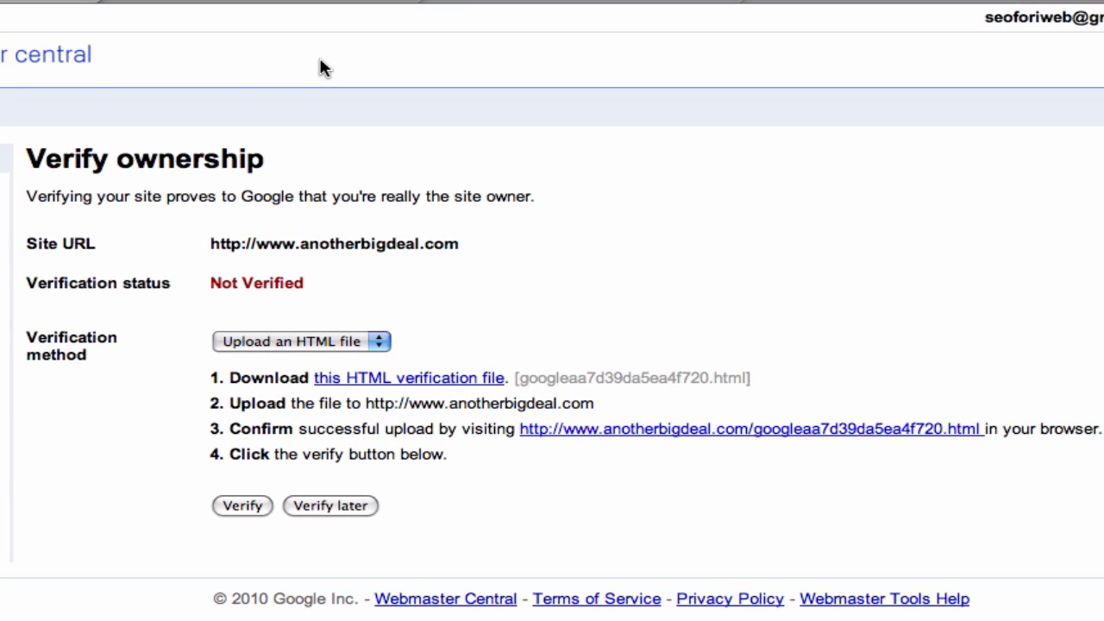
pyautogui.moveTo(575, 211)
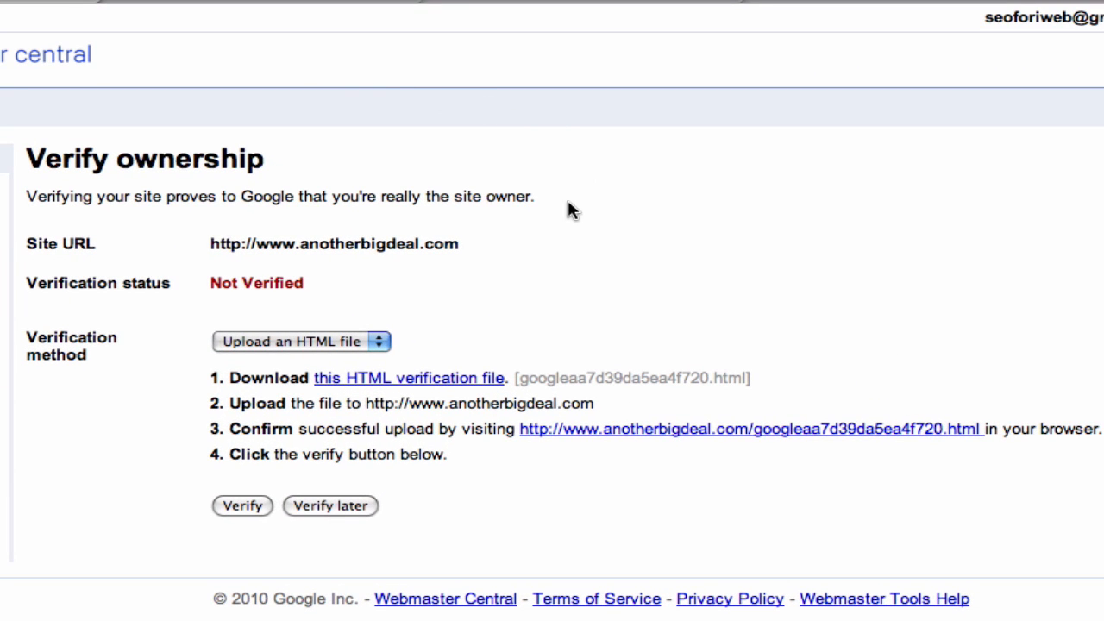
pyautogui.moveTo(255, 302)
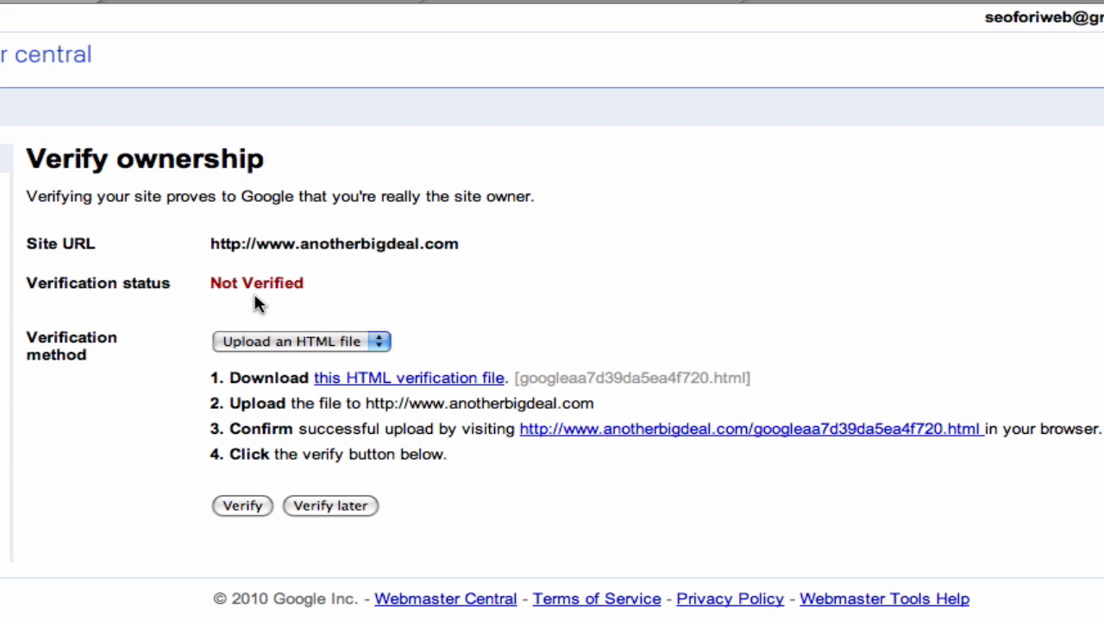
pyautogui.moveTo(253, 273)
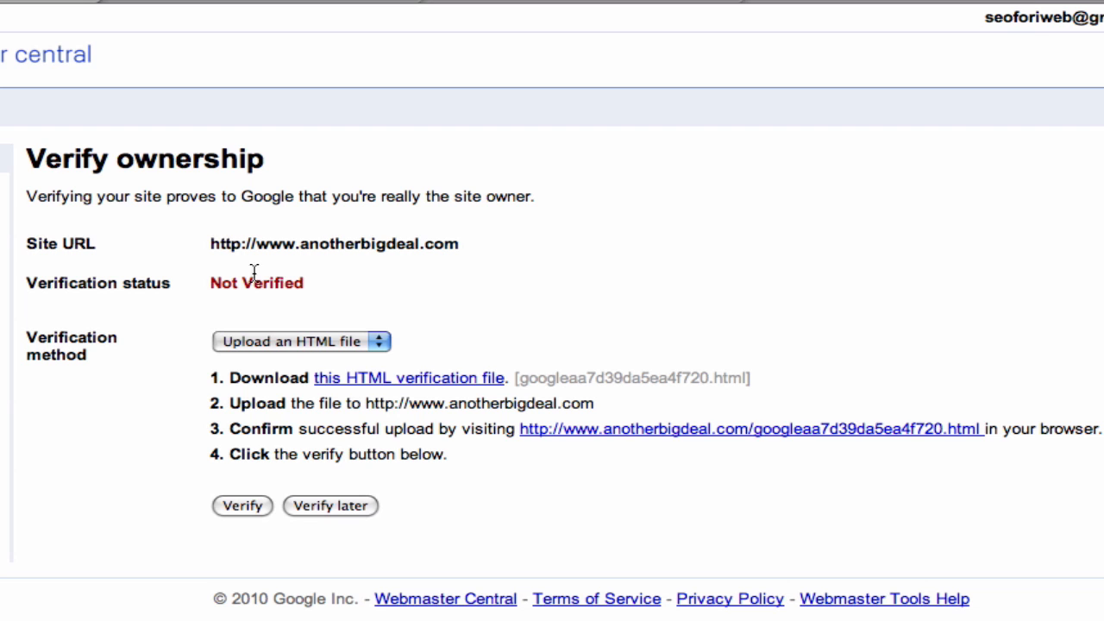
pyautogui.click(617, 152)
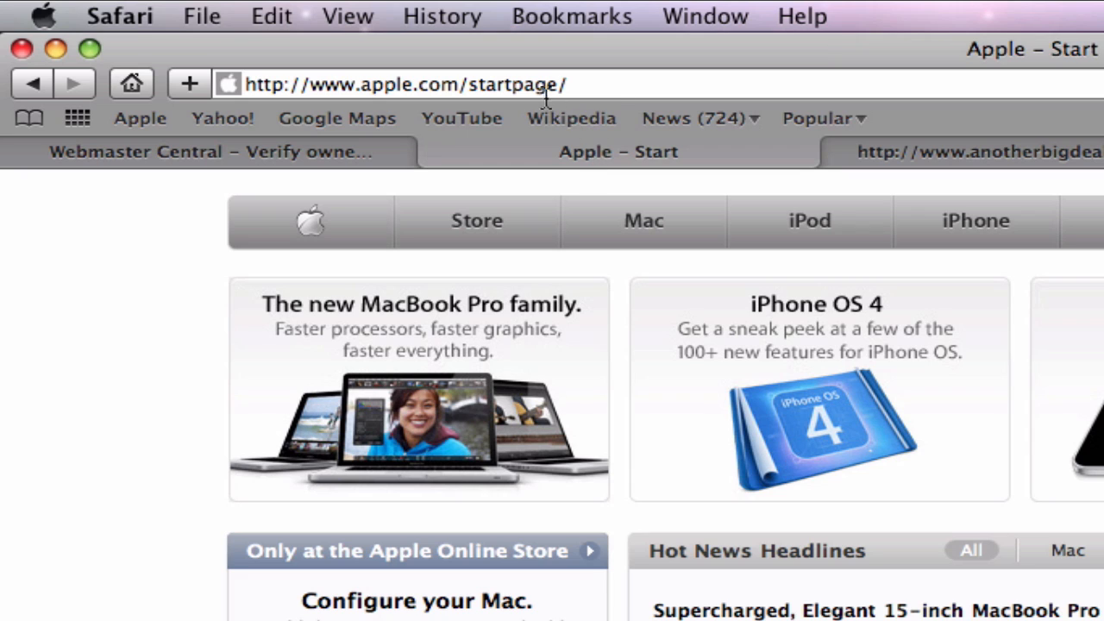
pyautogui.write('http://www.anotherbigdeal.com/apptorial/Home.html')
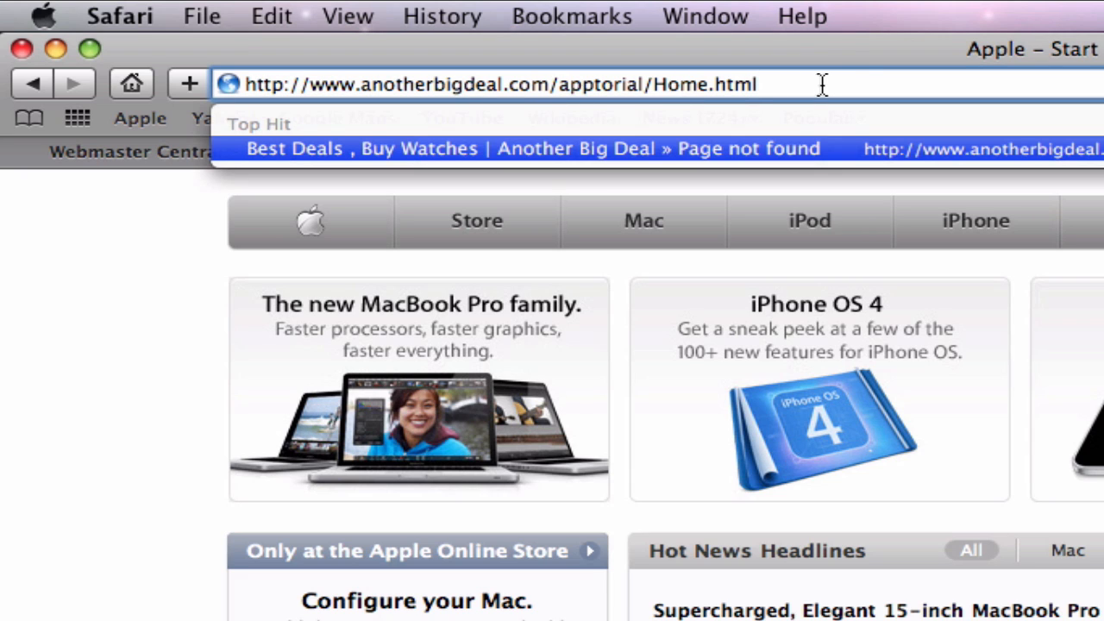
pyautogui.click(190, 254)
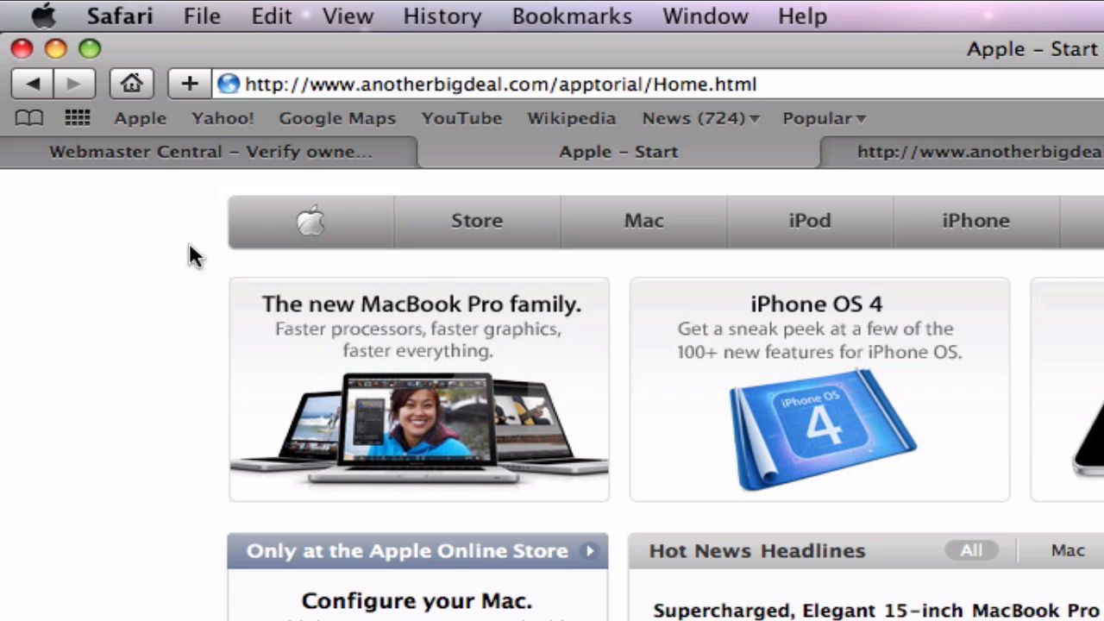
pyautogui.moveTo(310, 177)
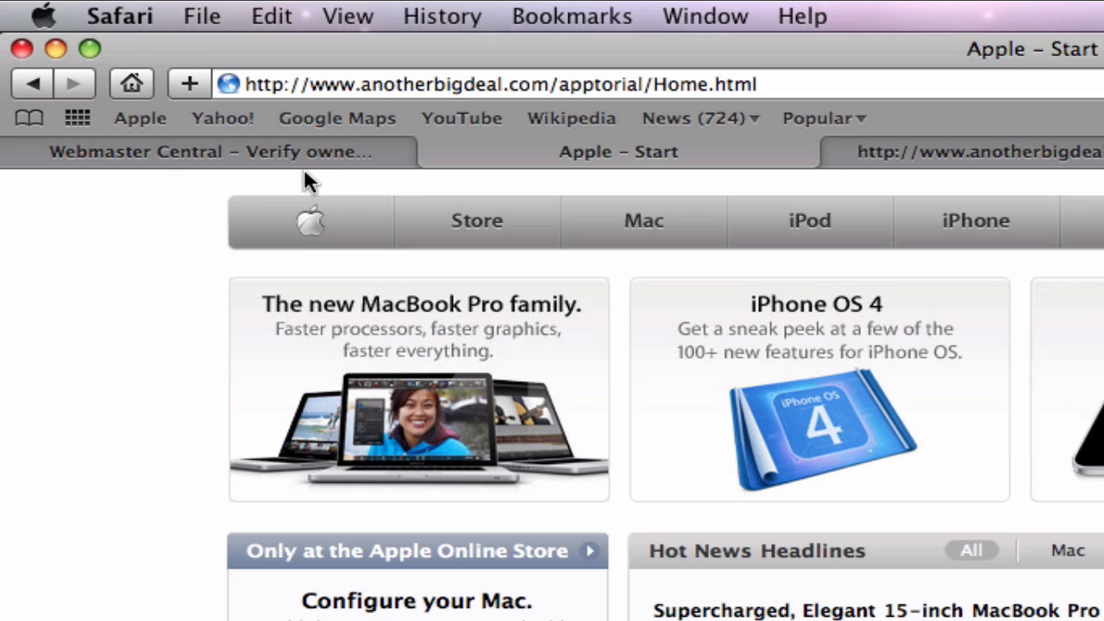
pyautogui.moveTo(383, 99)
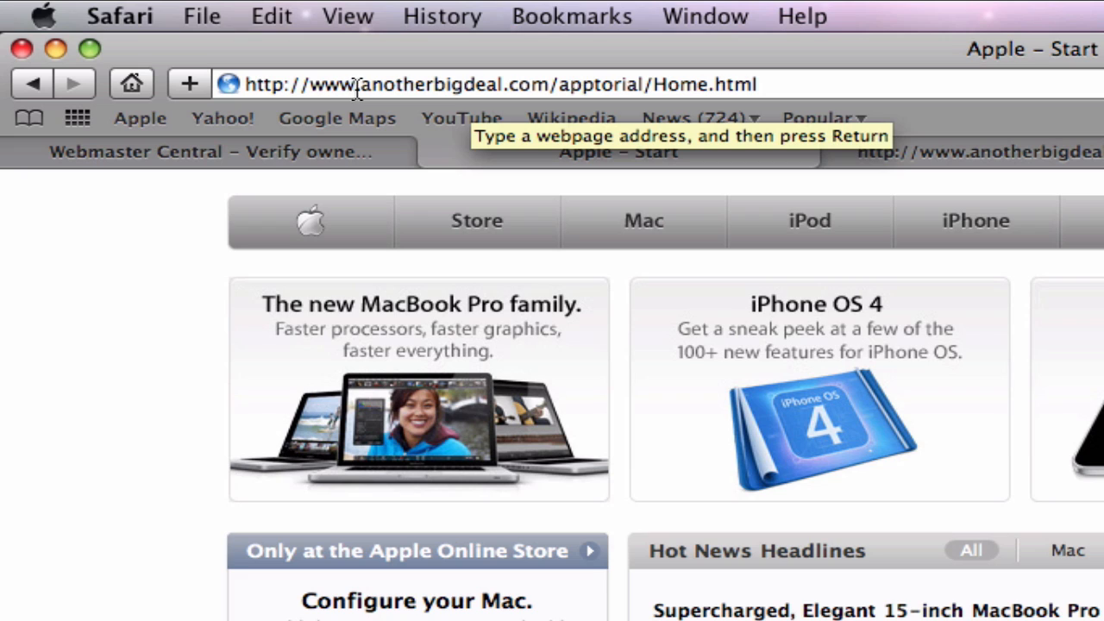
pyautogui.moveTo(613, 83)
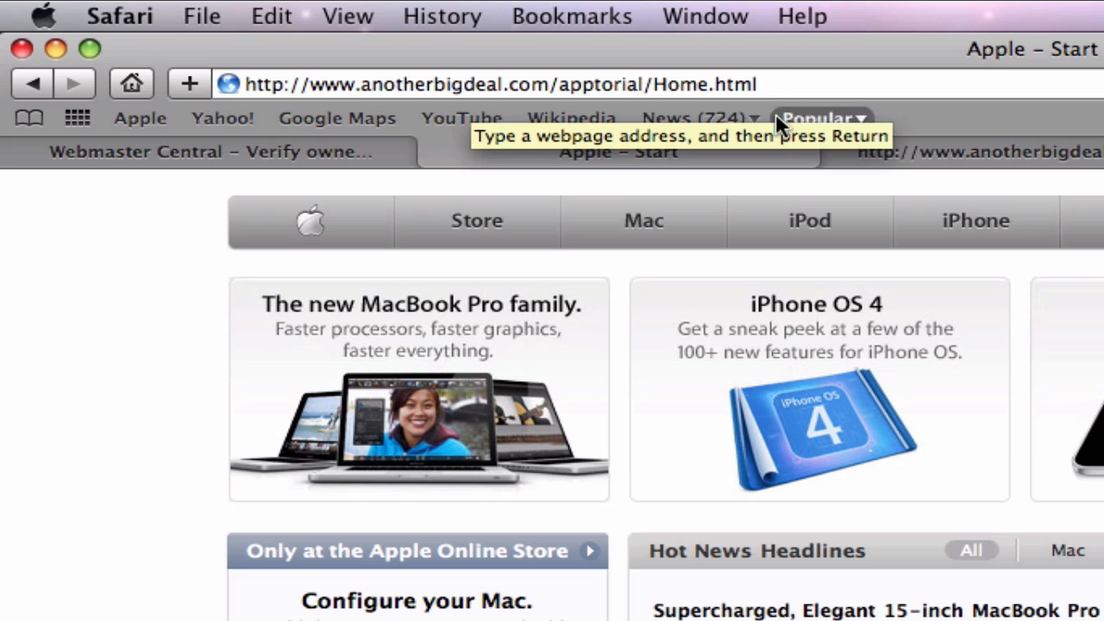
pyautogui.moveTo(772, 190)
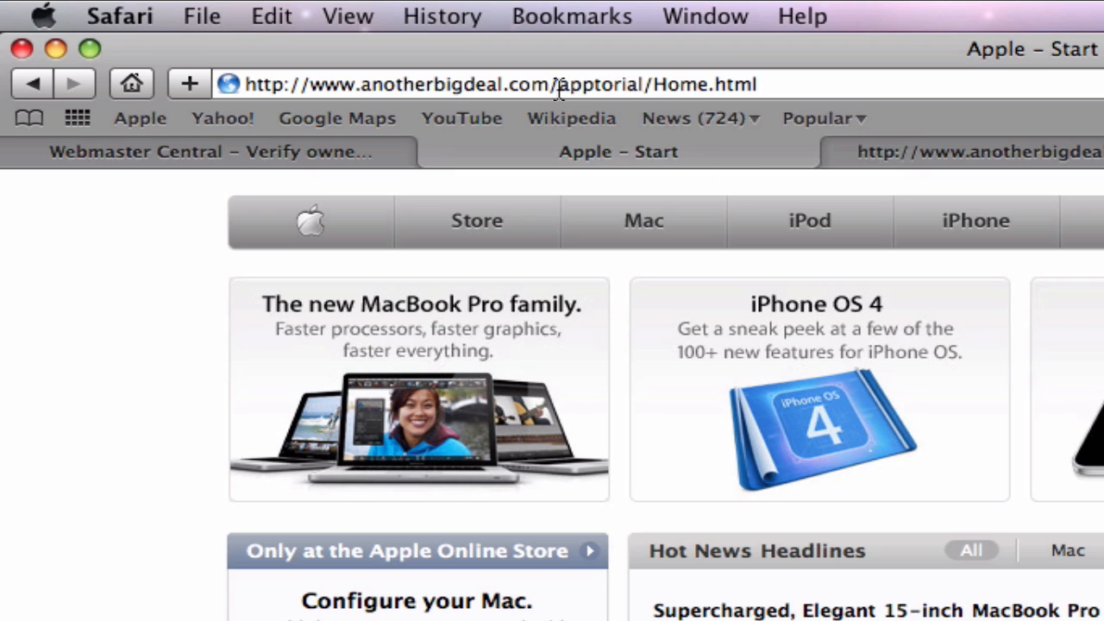
pyautogui.moveTo(720, 112)
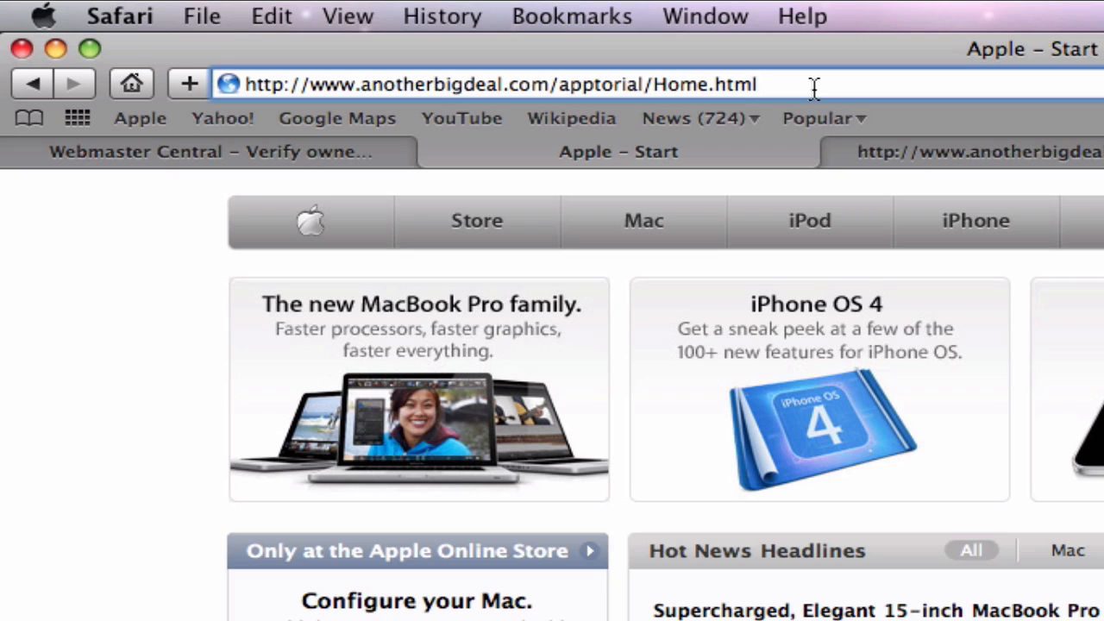
# Step: Replace Home.html with sitemap.xml in the address and load the apptorial sitemap
pyautogui.click(759, 84)
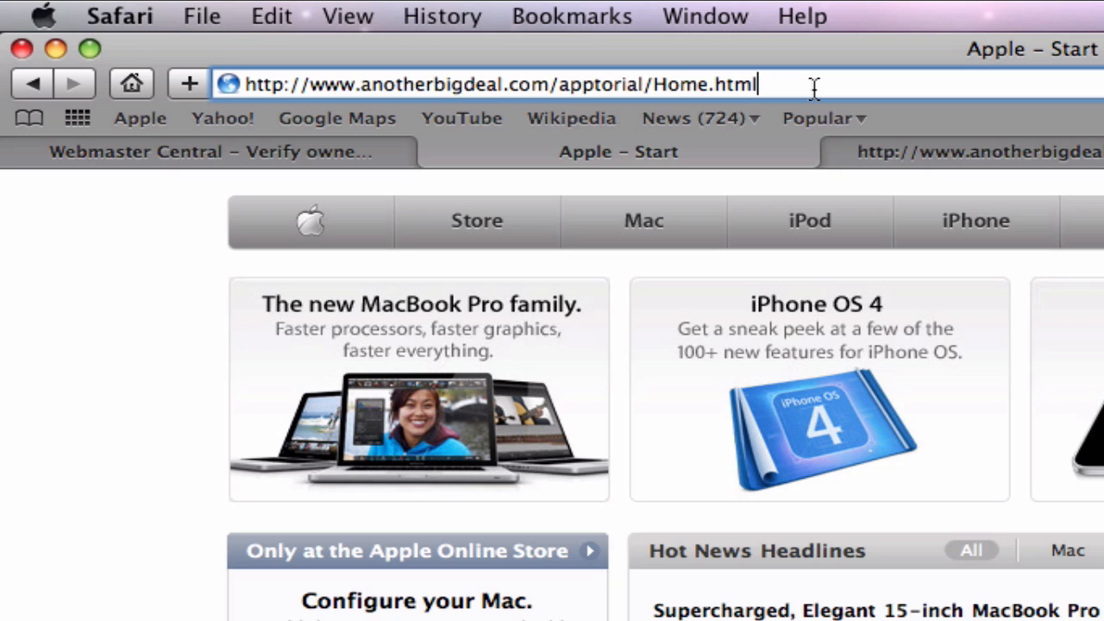
pyautogui.press('Backspace')
pyautogui.write('si')
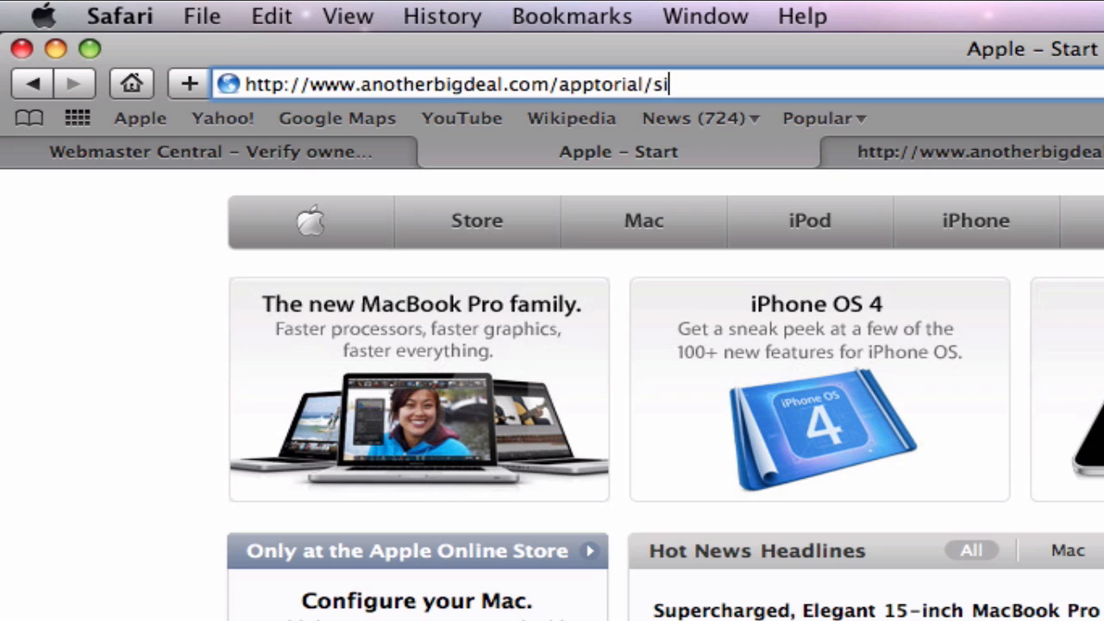
pyautogui.write('temap.x')
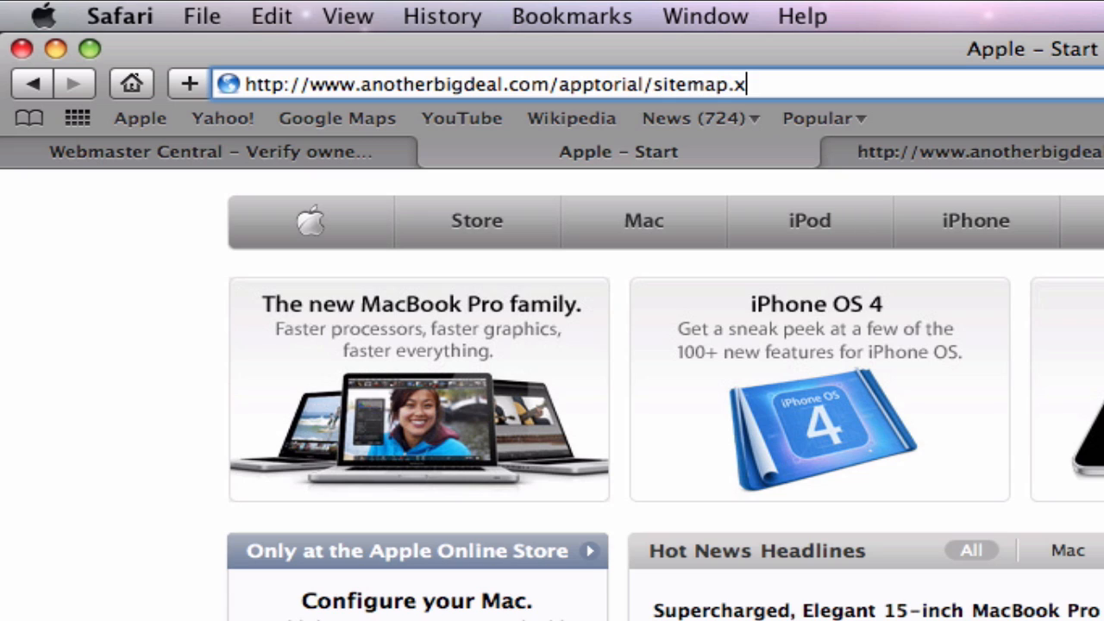
pyautogui.write('ml')
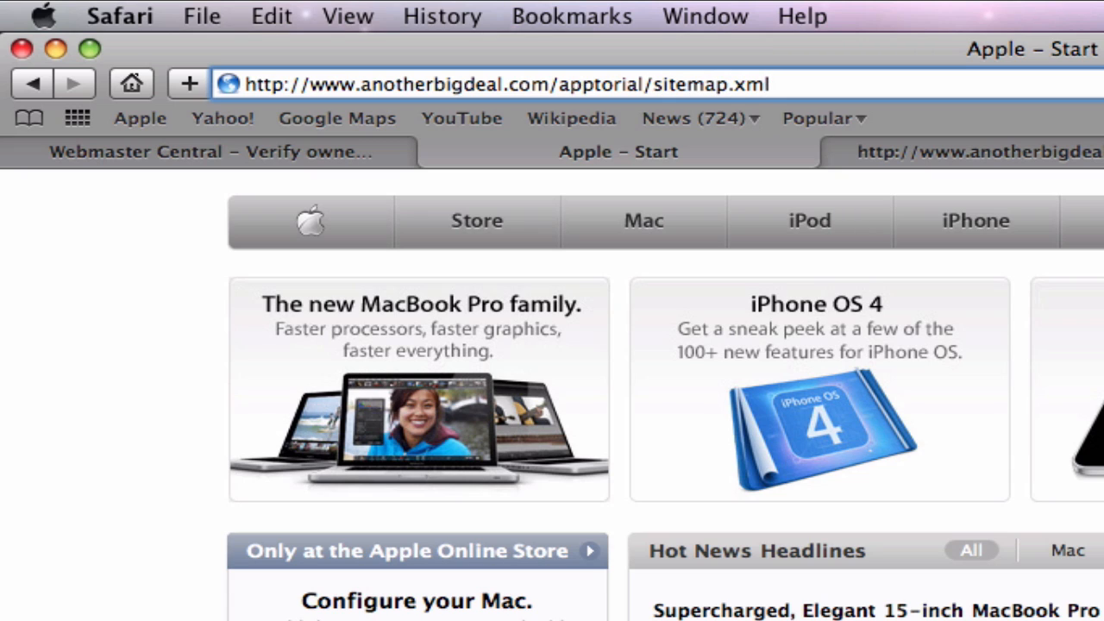
pyautogui.click(768, 83)
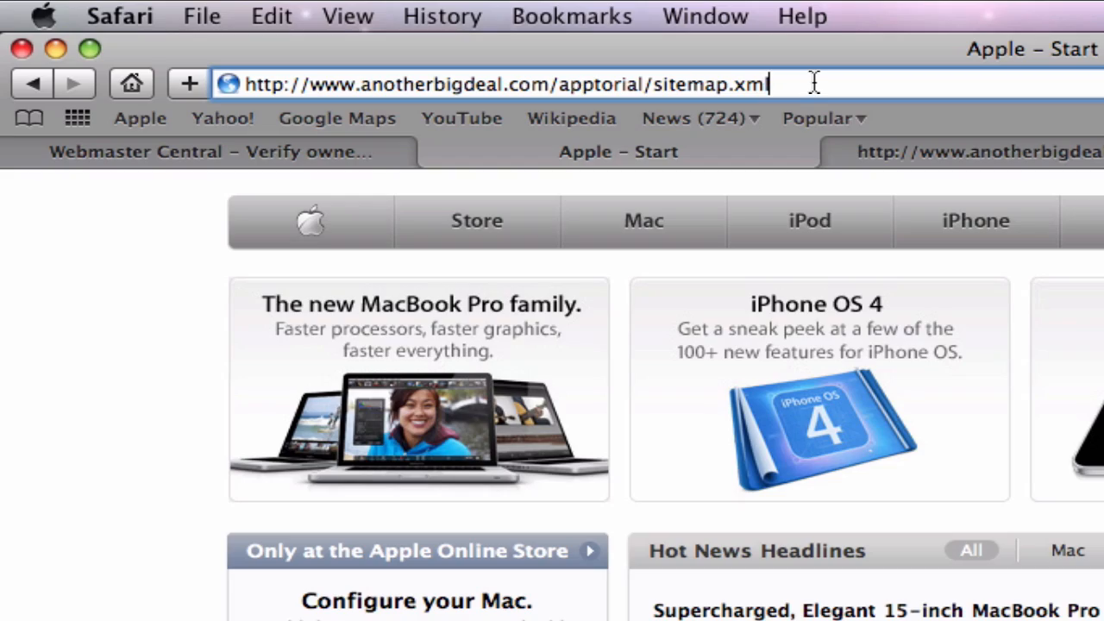
pyautogui.press('Return')
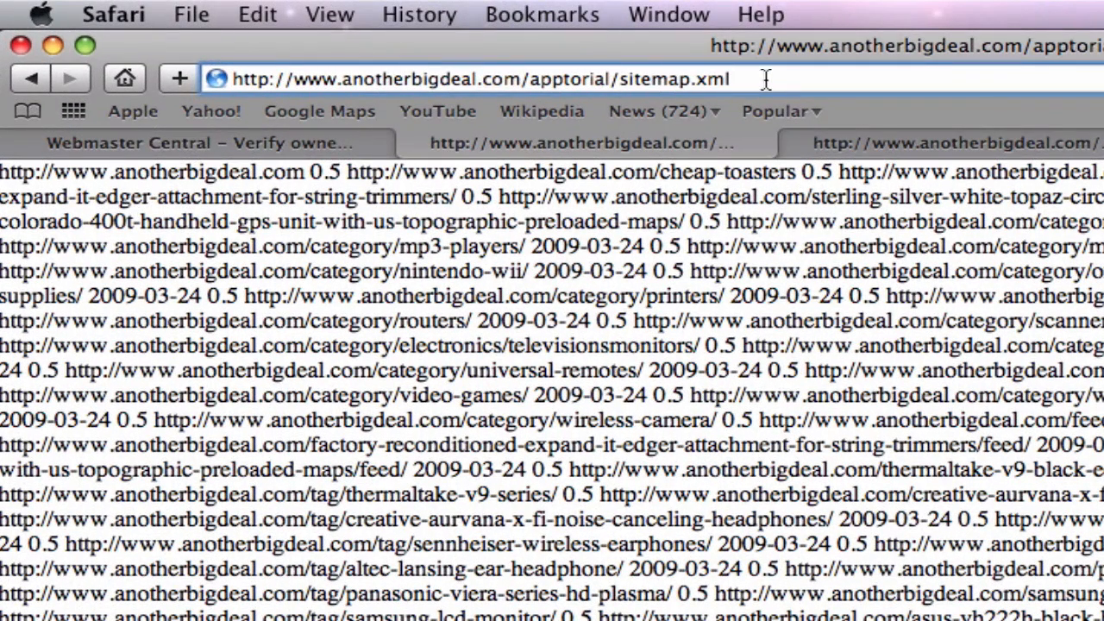
pyautogui.click(634, 79)
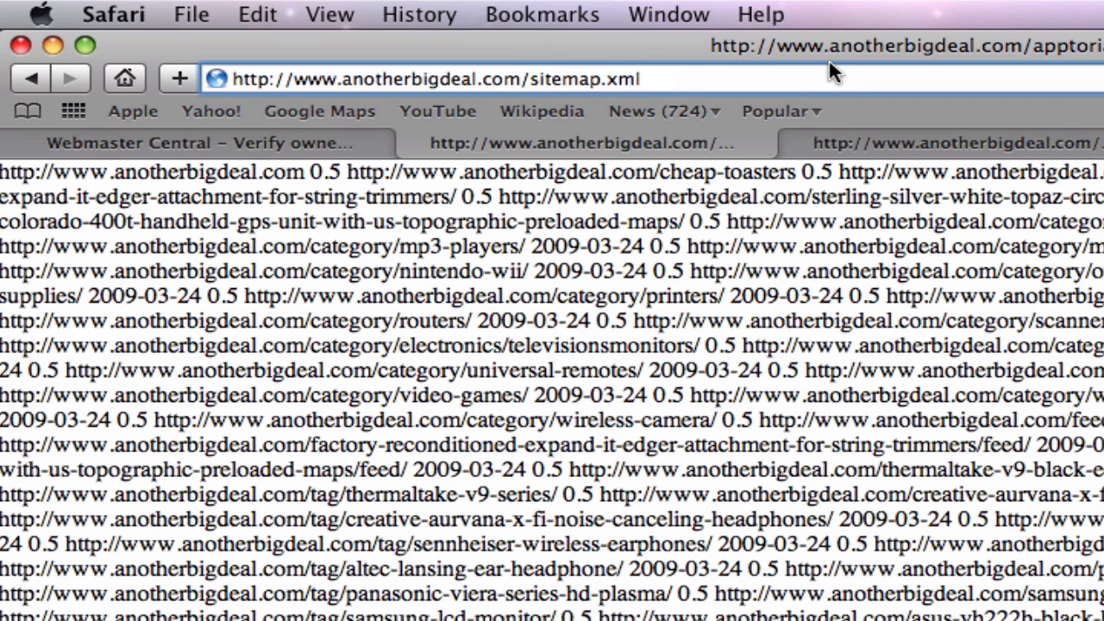
pyautogui.click(431, 79)
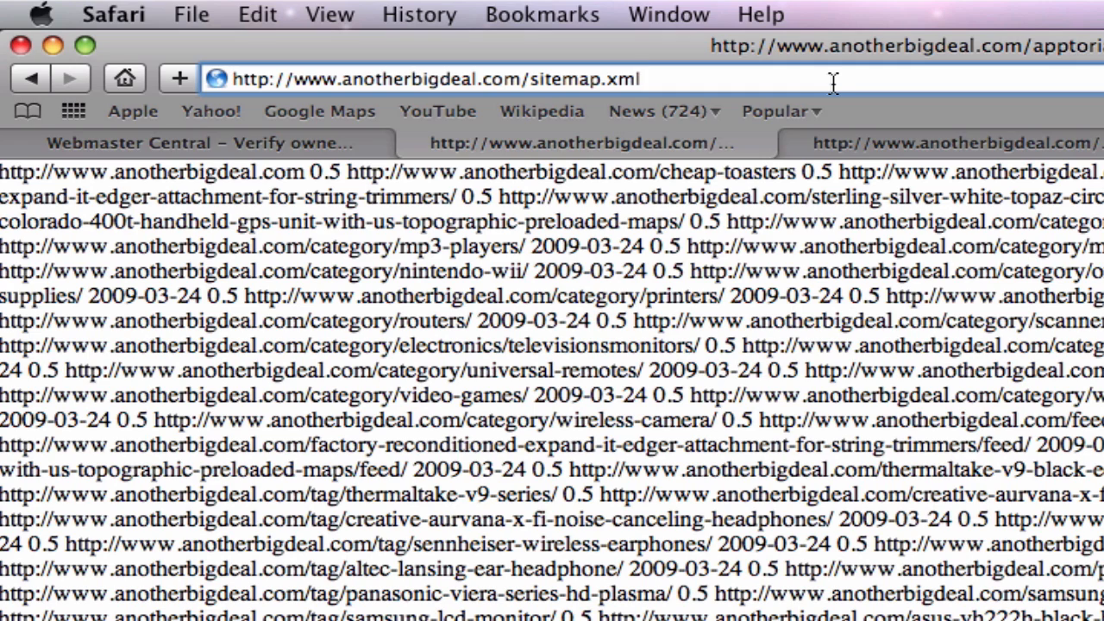
pyautogui.click(638, 78)
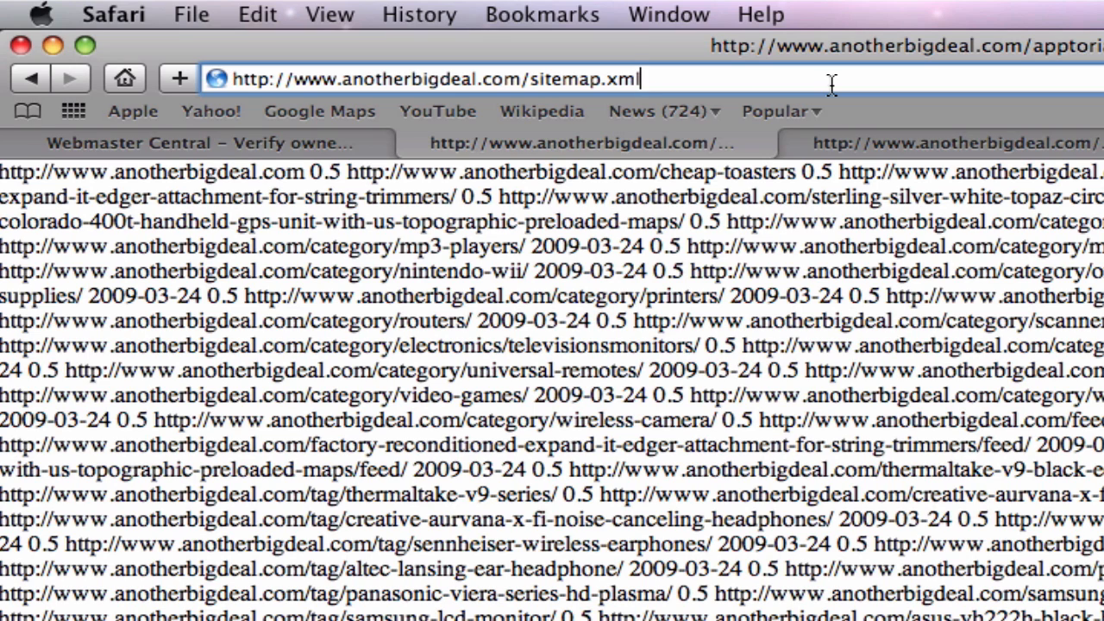
pyautogui.moveTo(541, 110)
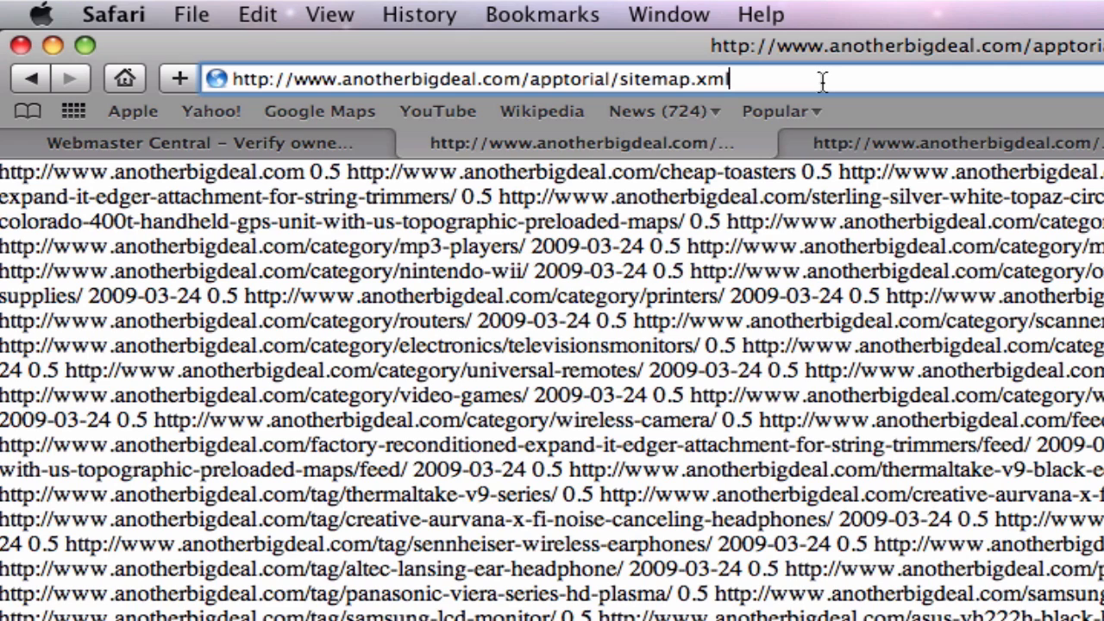
pyautogui.moveTo(626, 147)
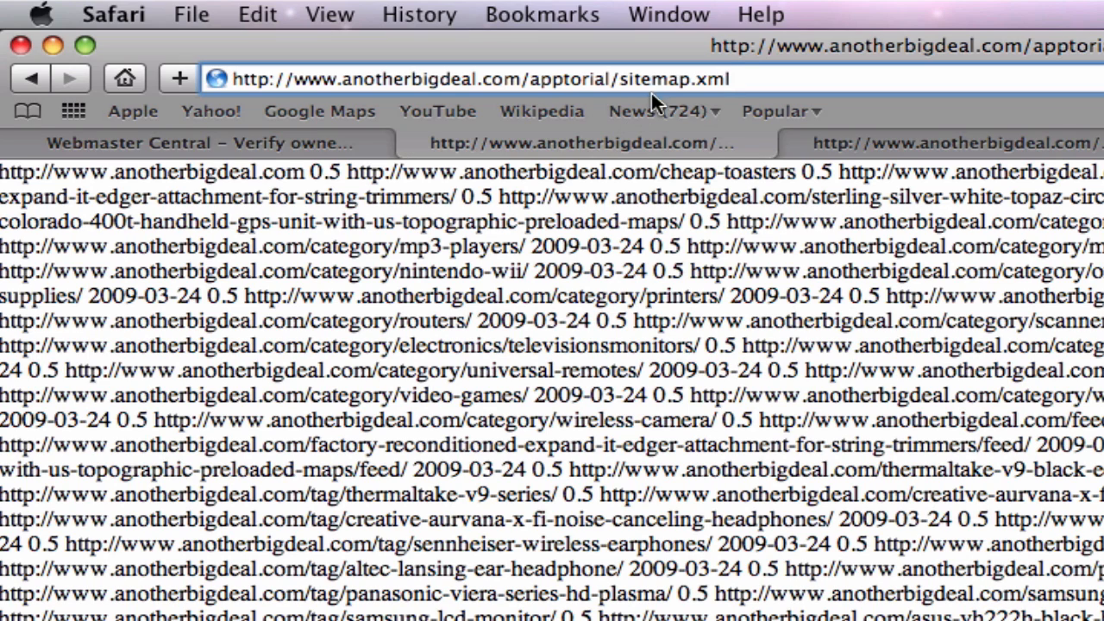
# Step: Select sitemap.xml in the restored apptorial sitemap address
pyautogui.doubleClick(673, 79)
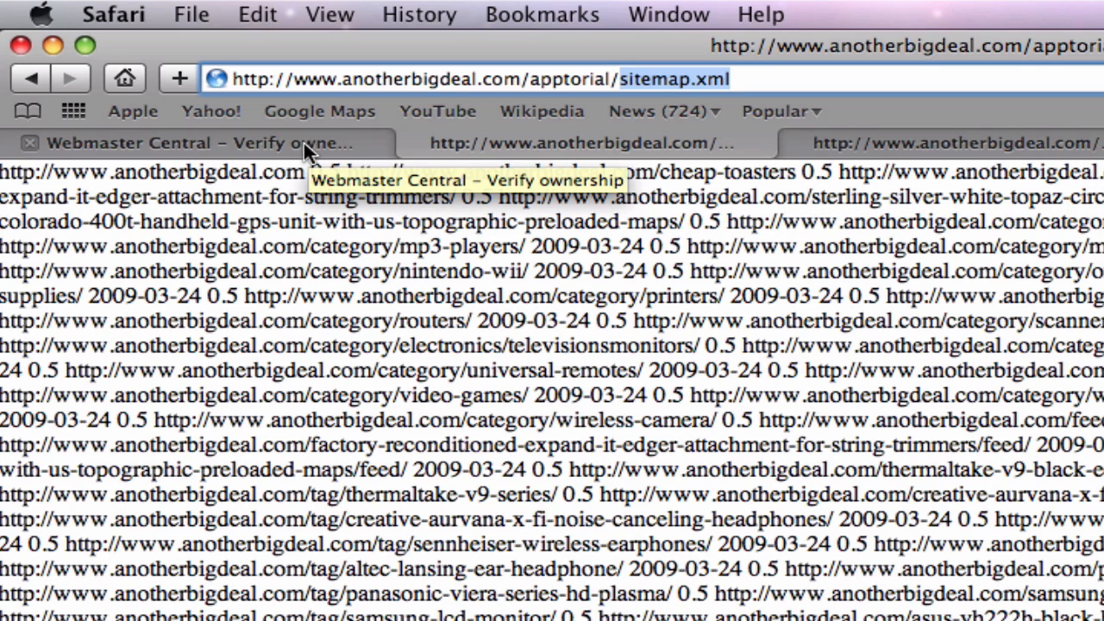
pyautogui.moveTo(241, 155)
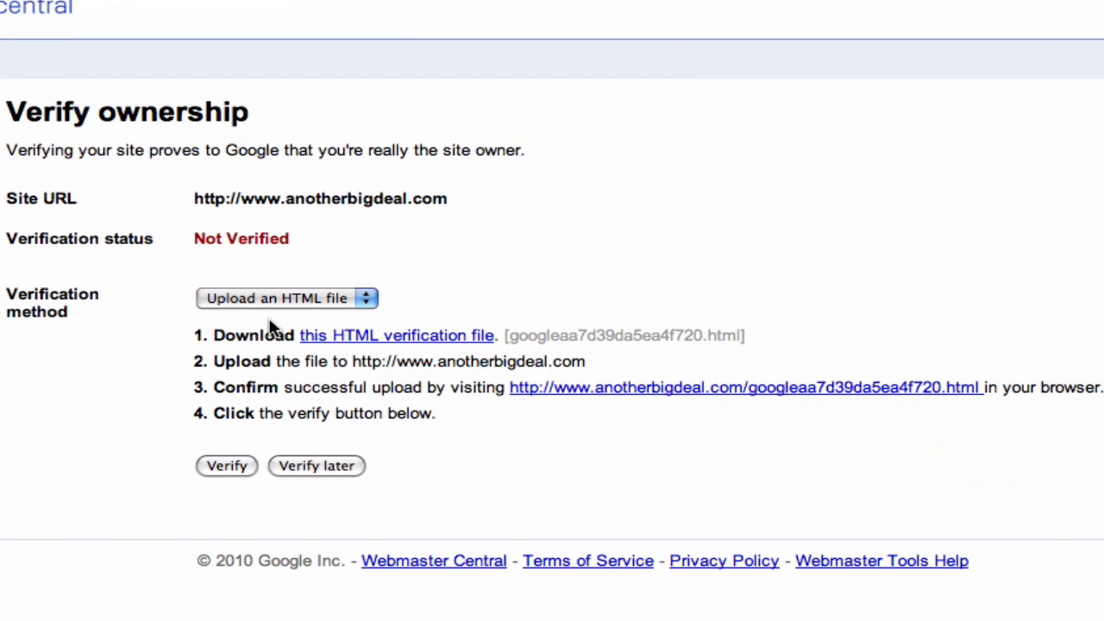
pyautogui.moveTo(518, 463)
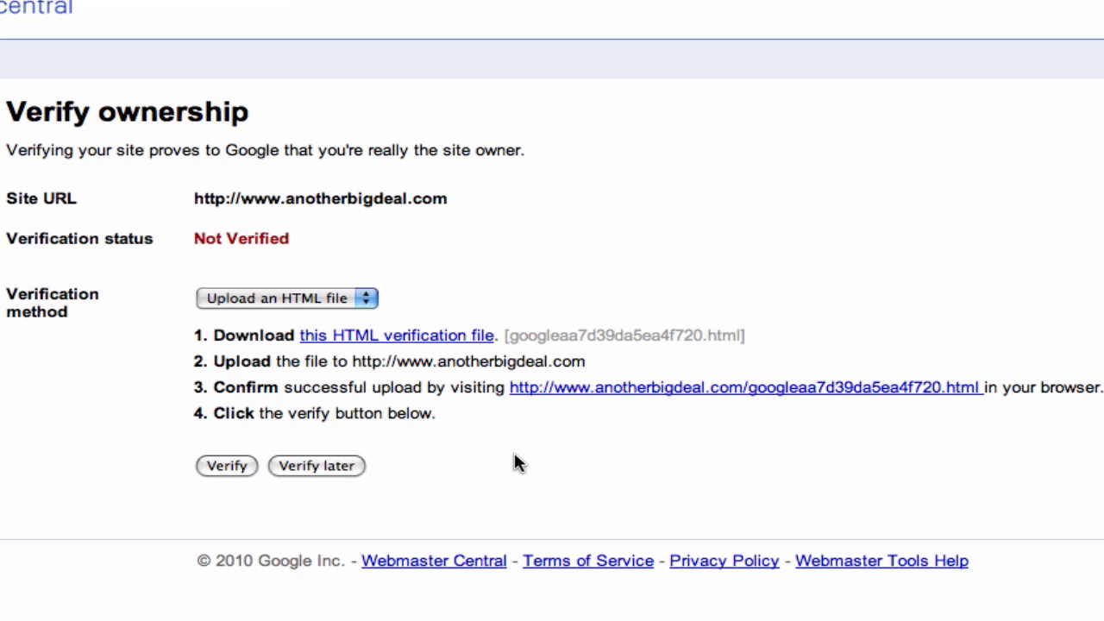
pyautogui.moveTo(572, 408)
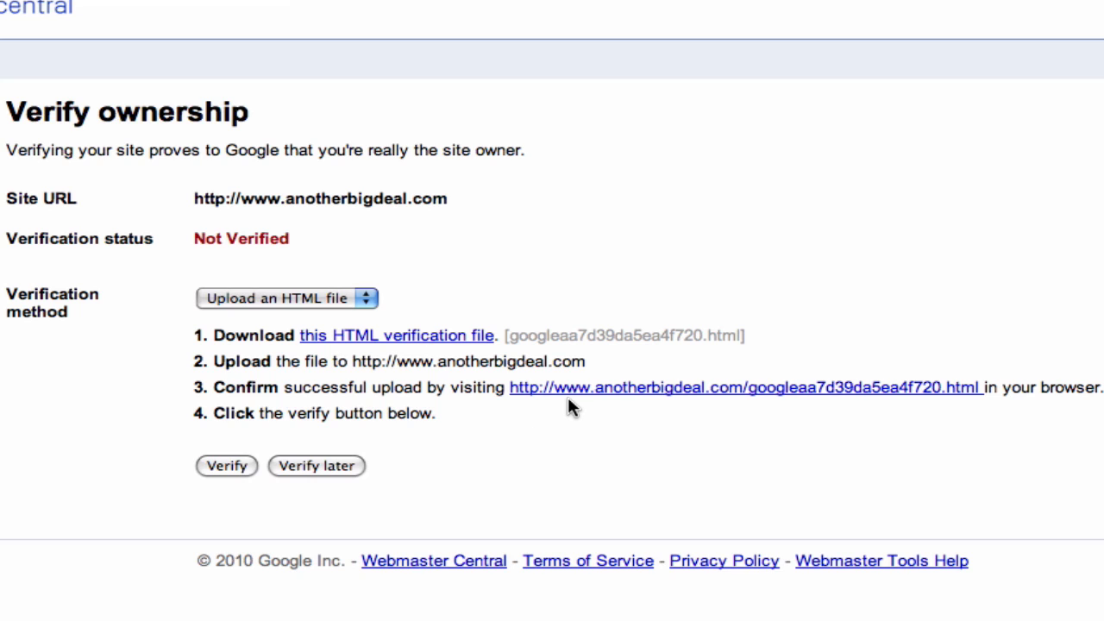
pyautogui.moveTo(720, 400)
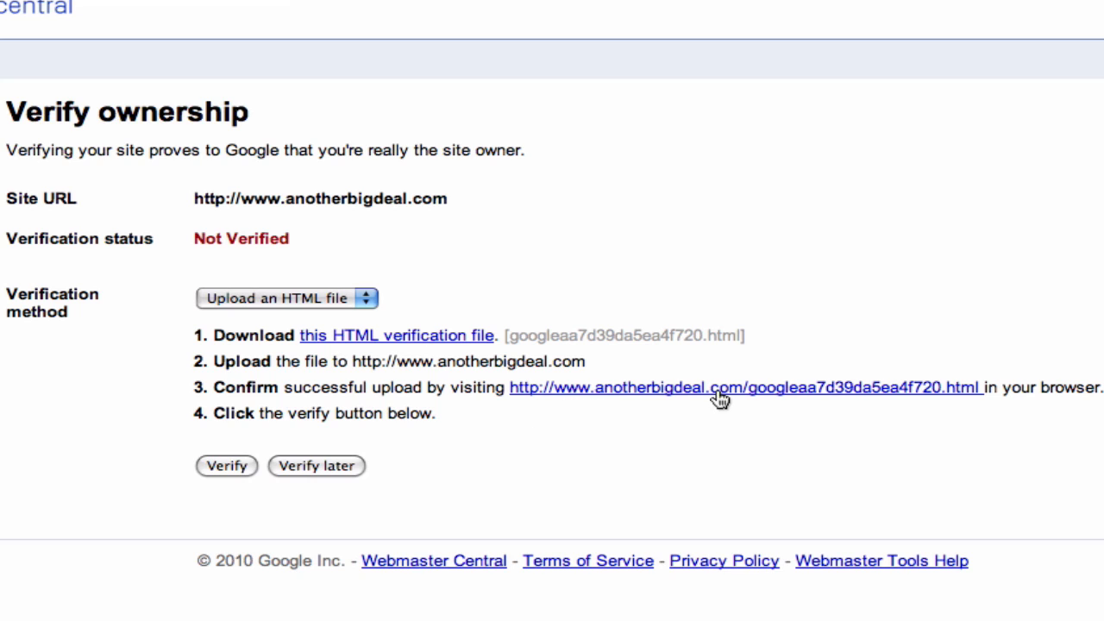
pyautogui.moveTo(961, 418)
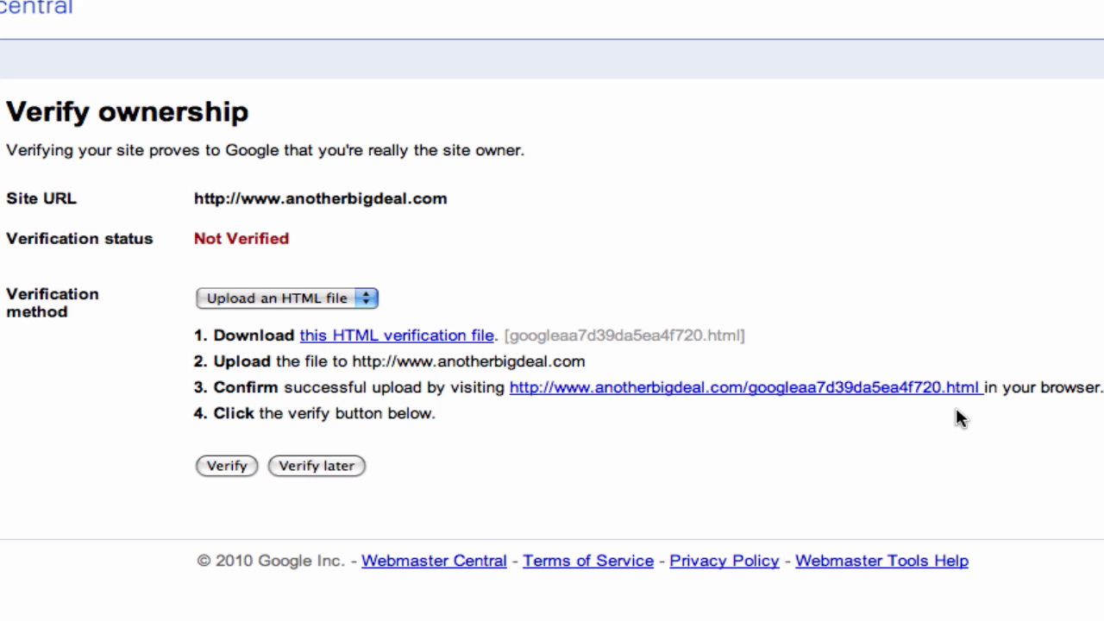
pyautogui.moveTo(890, 434)
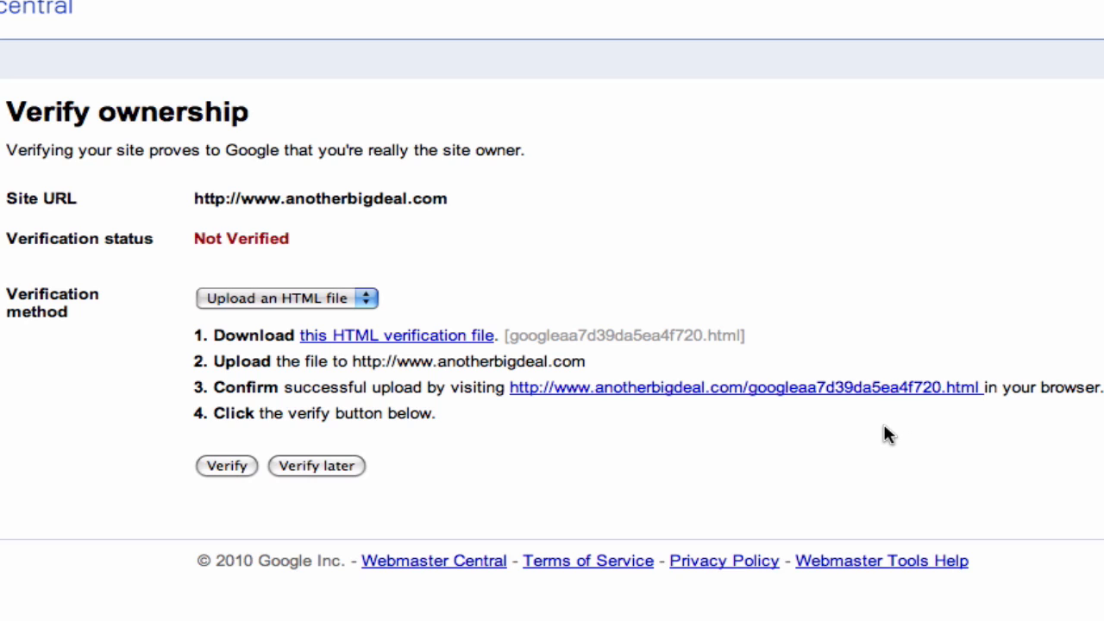
pyautogui.moveTo(884, 434)
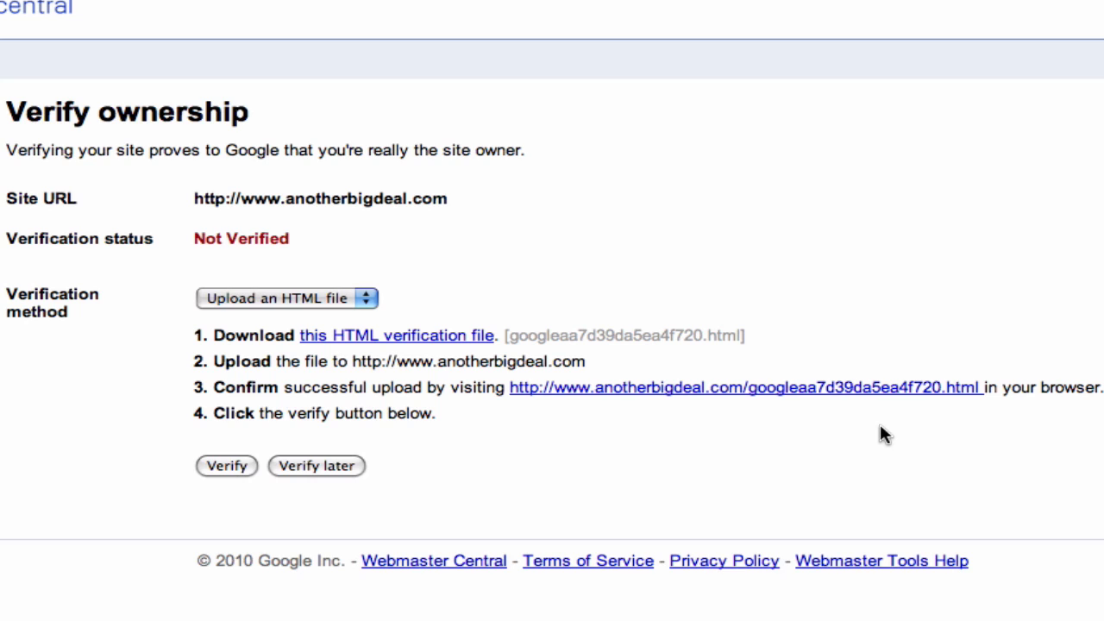
pyautogui.moveTo(844, 438)
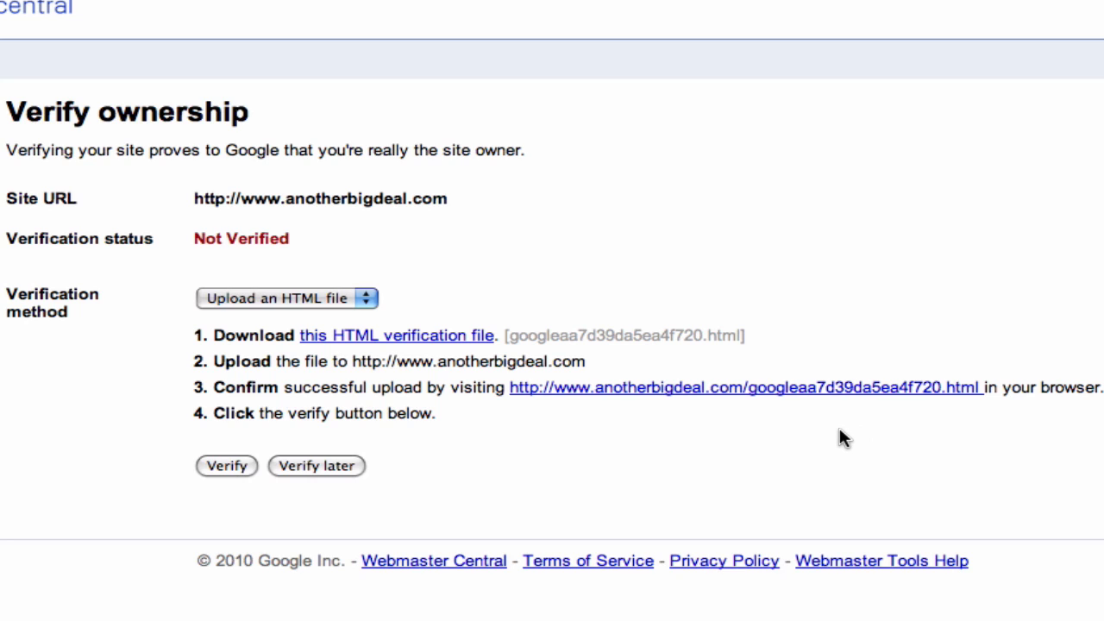
pyautogui.moveTo(386, 10)
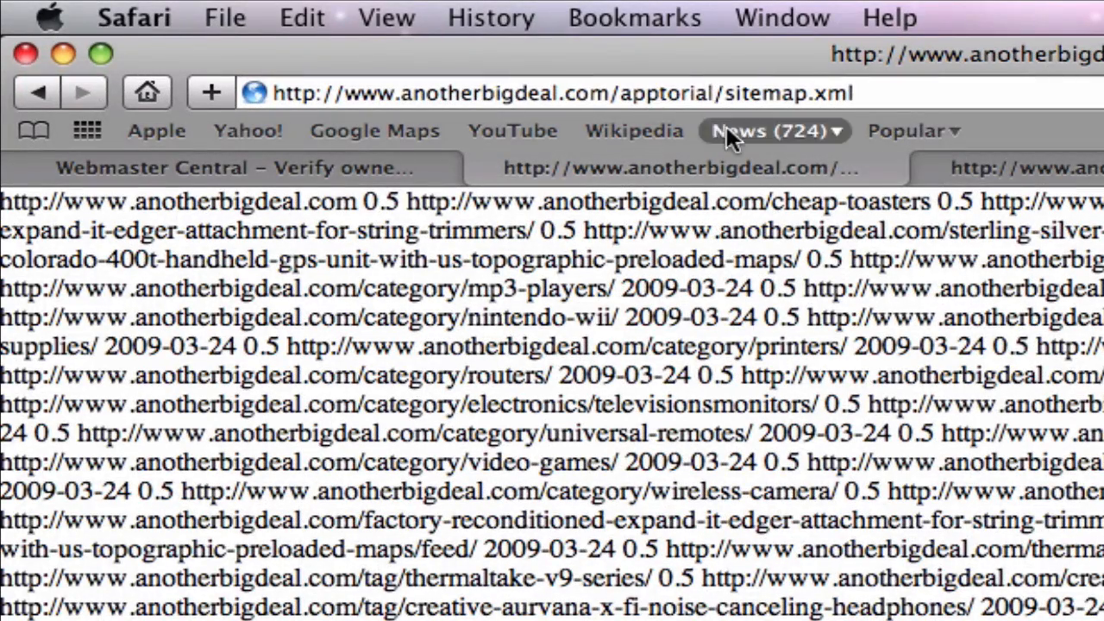
# Step: Select the sitemap.xml filename in the address bar for replacement
pyautogui.doubleClick(662, 93)
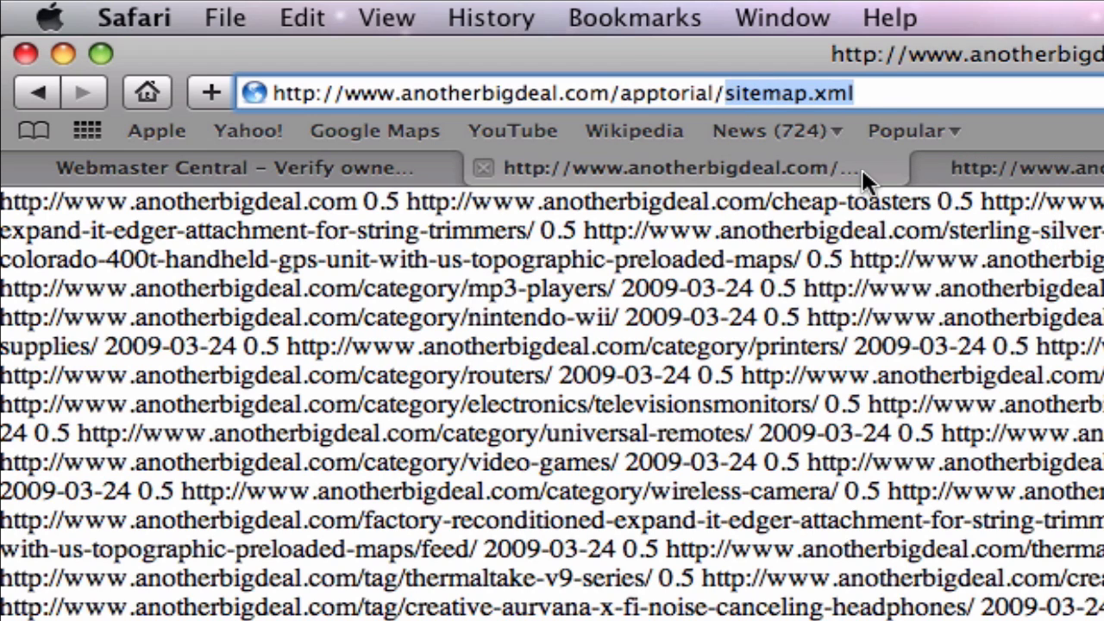
pyautogui.moveTo(880, 181)
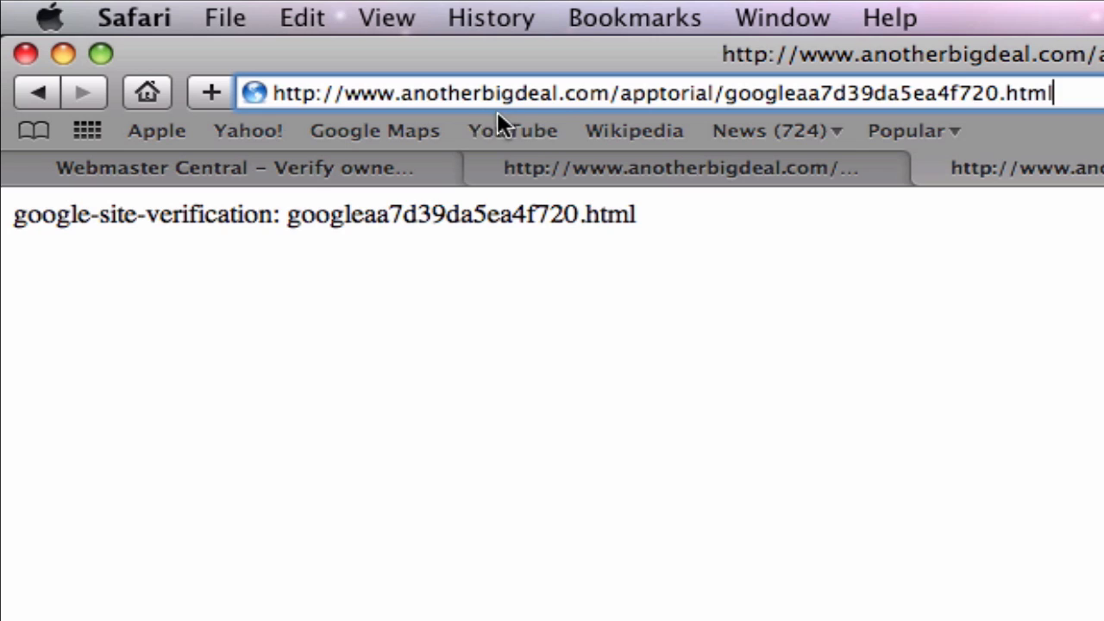
pyautogui.moveTo(651, 103)
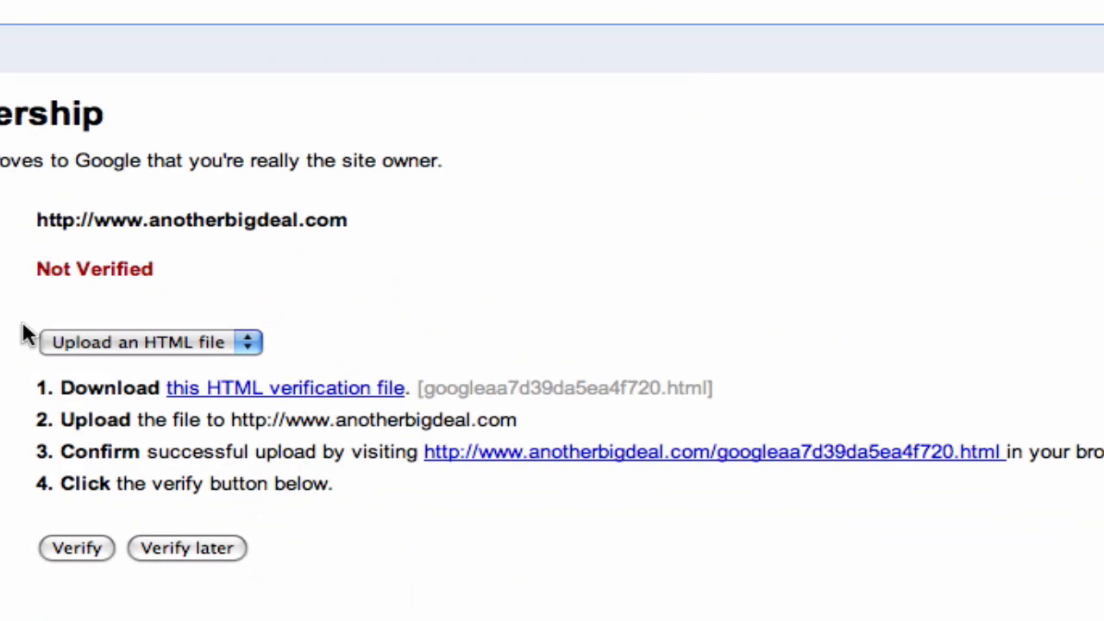
pyautogui.moveTo(604, 477)
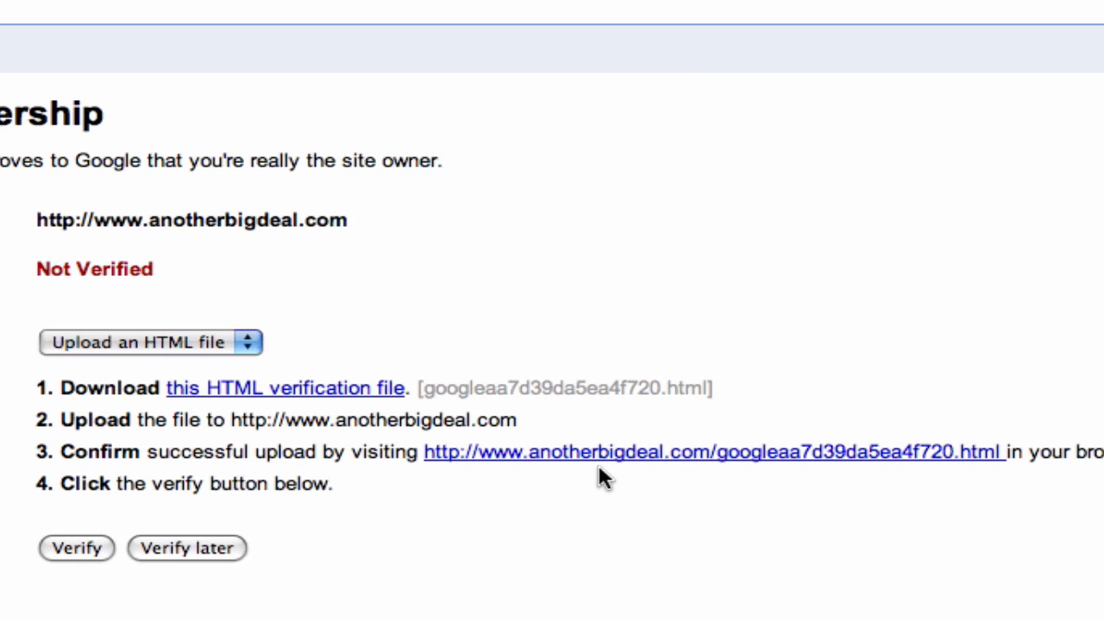
pyautogui.moveTo(986, 481)
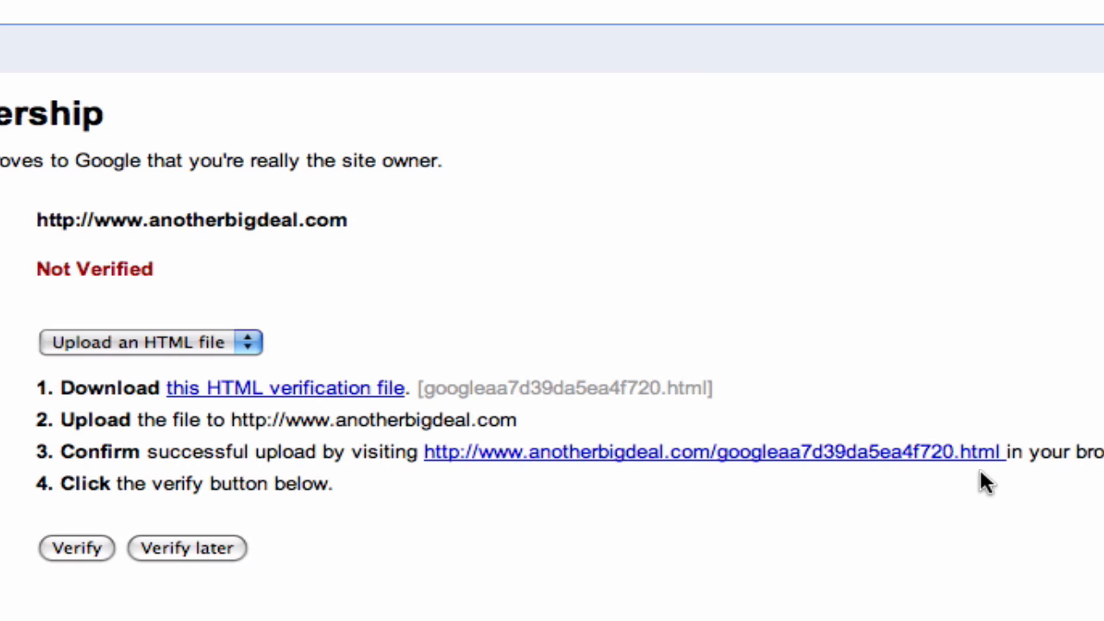
pyautogui.moveTo(446, 486)
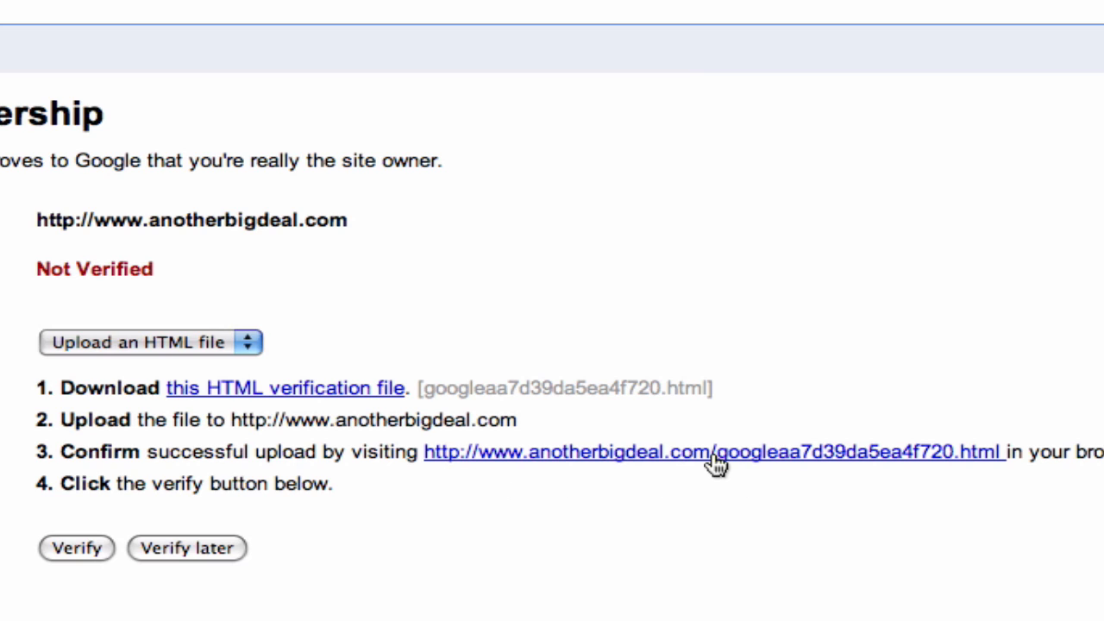
pyautogui.moveTo(715, 509)
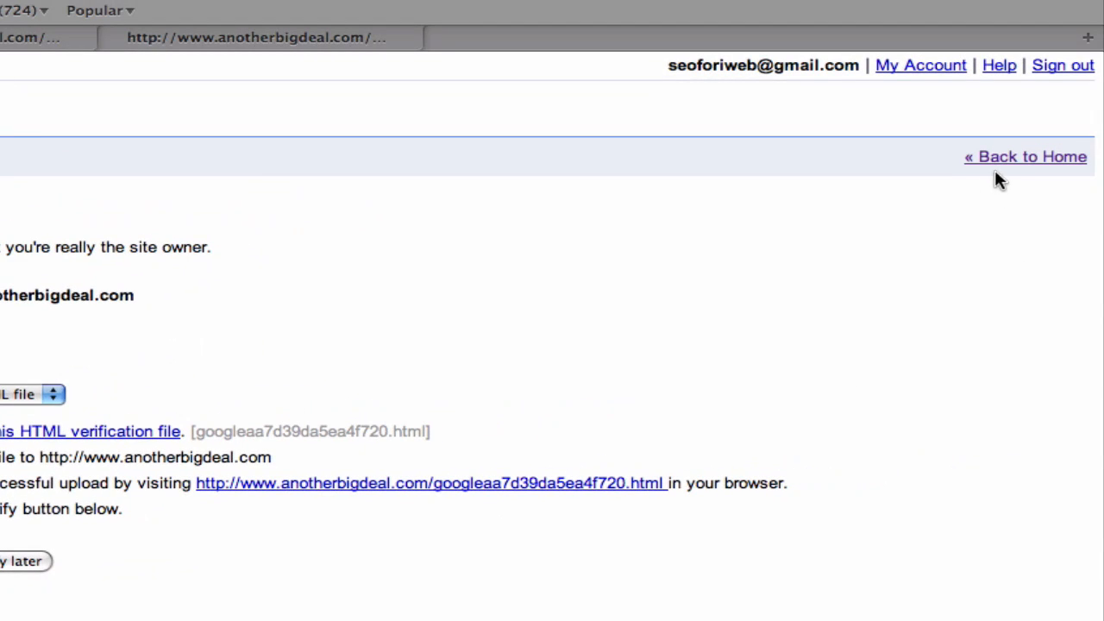
pyautogui.click(1026, 156)
pyautogui.write('ww')
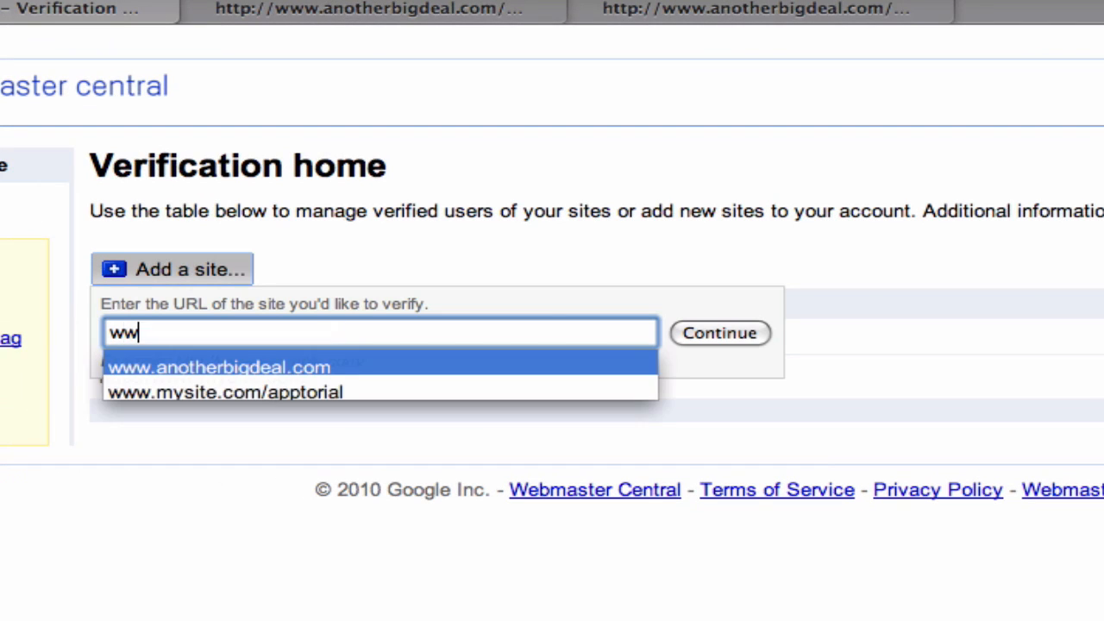
pyautogui.click(218, 367)
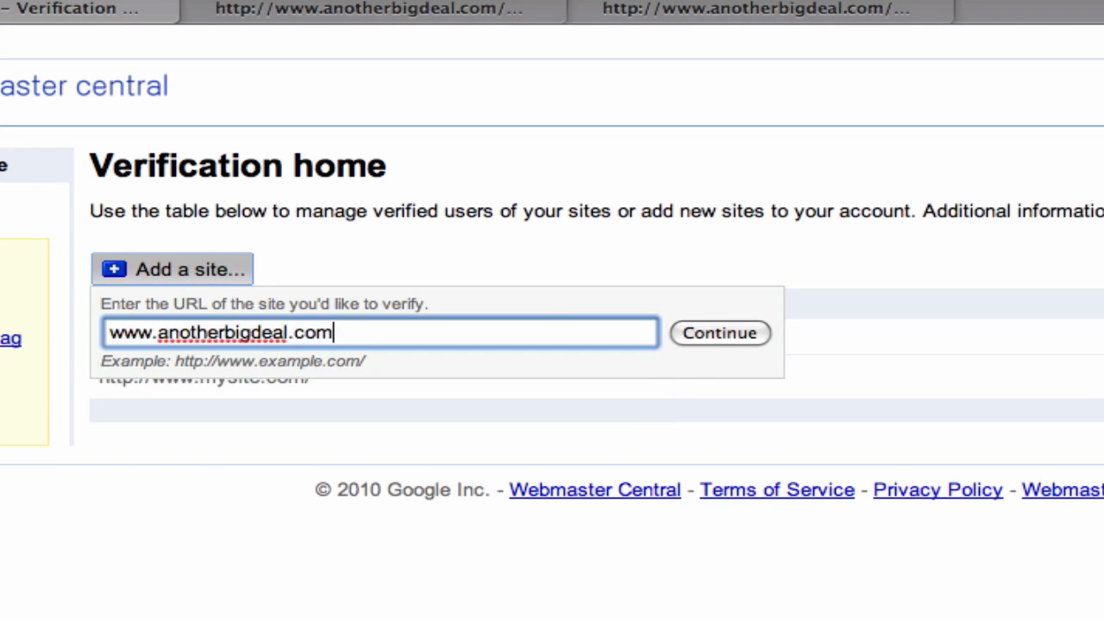
pyautogui.write('/ap')
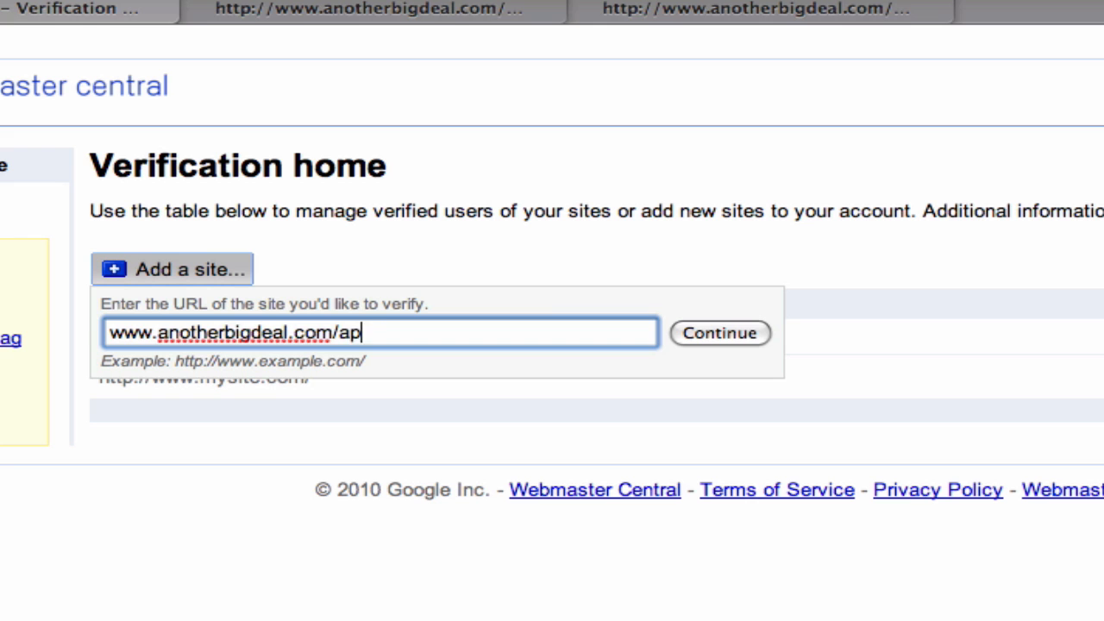
pyautogui.write('ptorial')
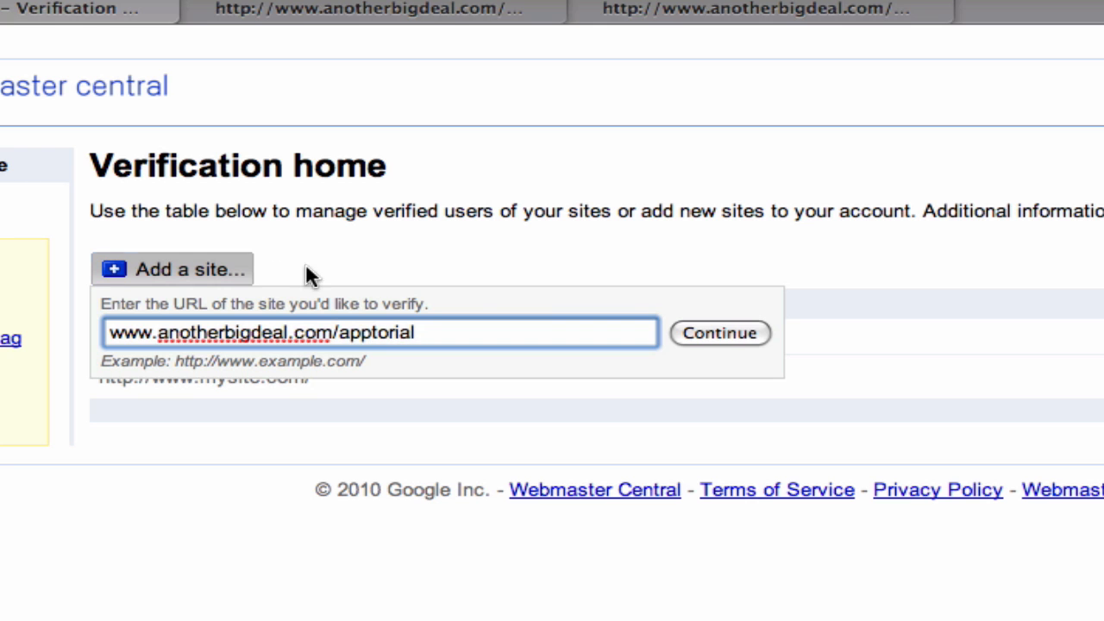
pyautogui.click(719, 333)
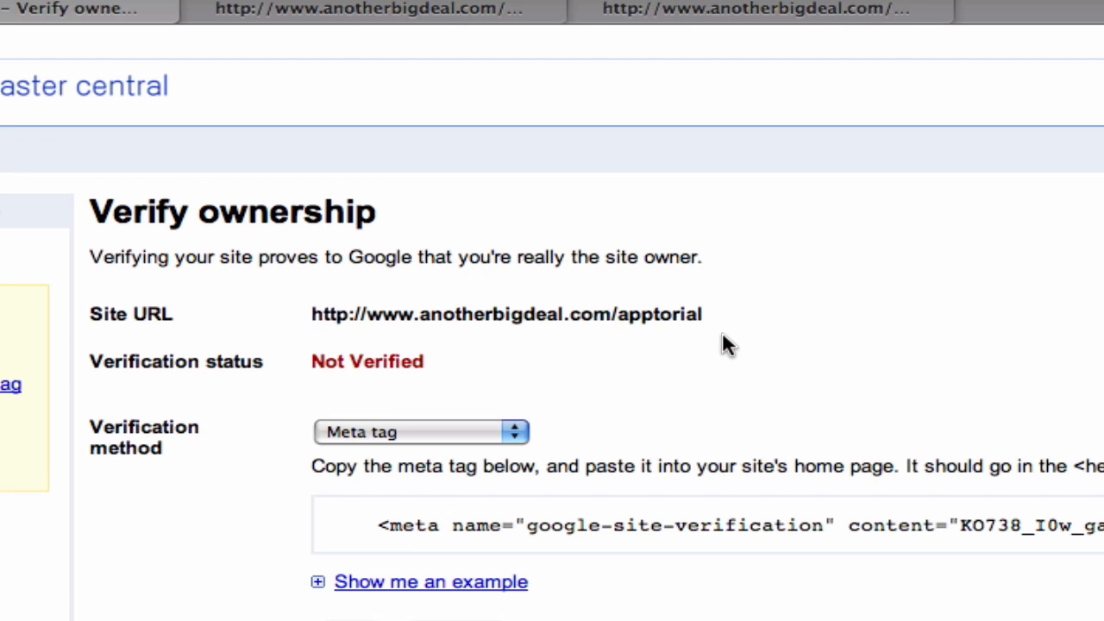
# Step: Switch the verification method to Upload an HTML file and return to the verify ownership page
pyautogui.click(421, 433)
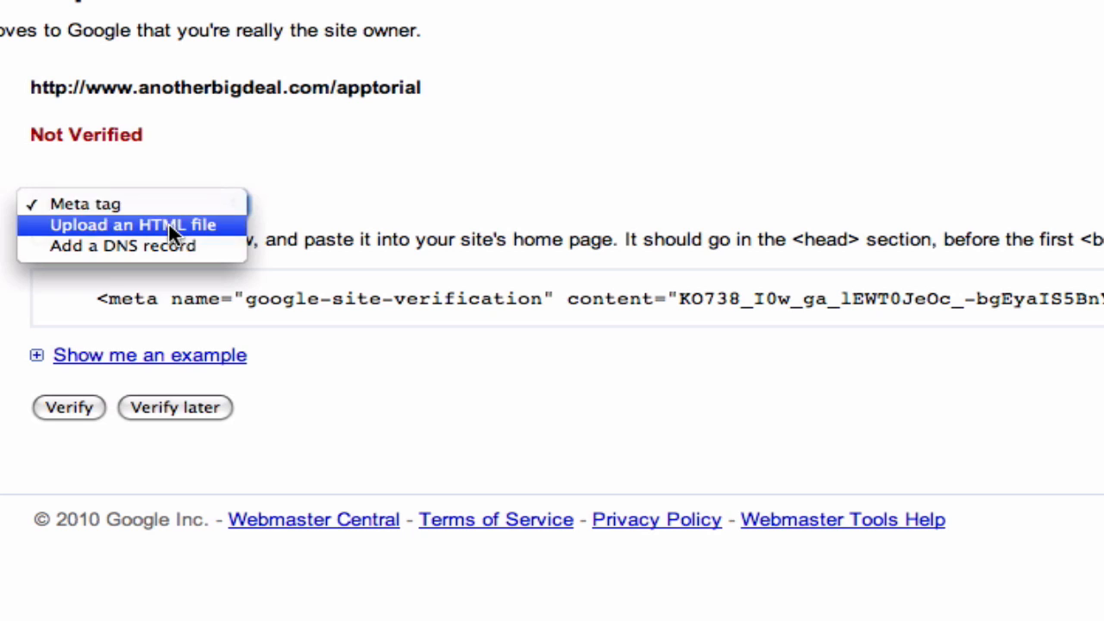
pyautogui.click(132, 224)
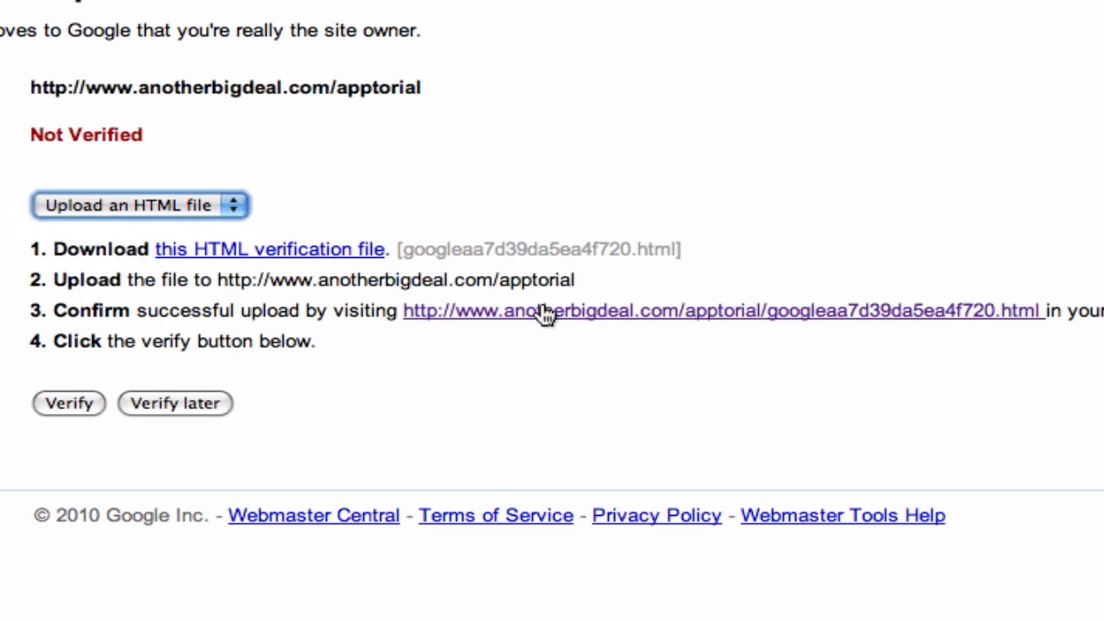
pyautogui.moveTo(860, 332)
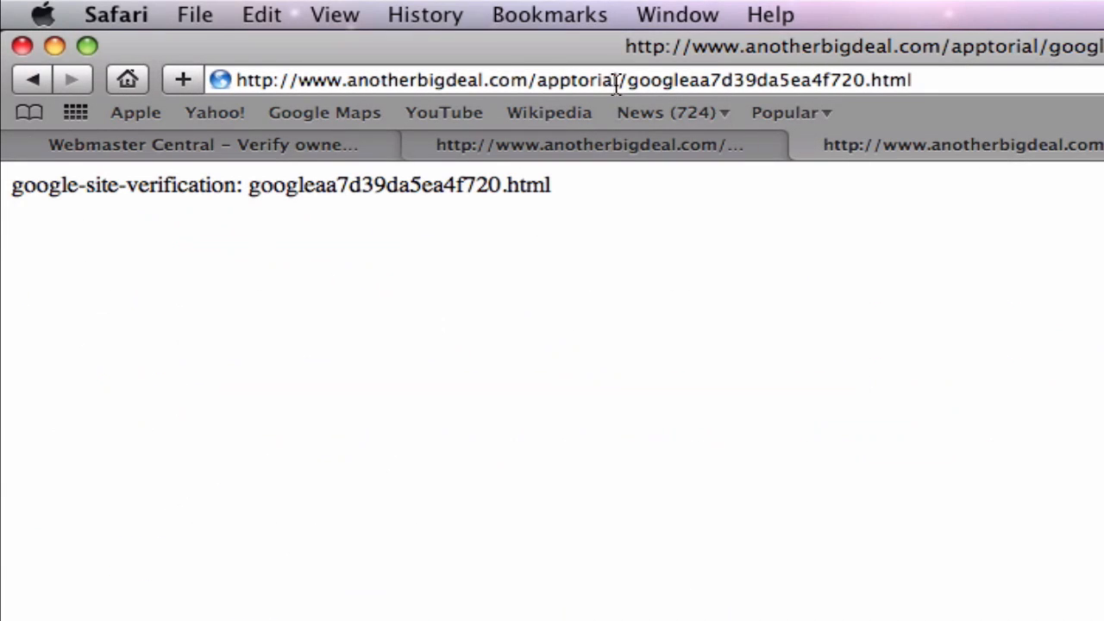
pyautogui.click(202, 144)
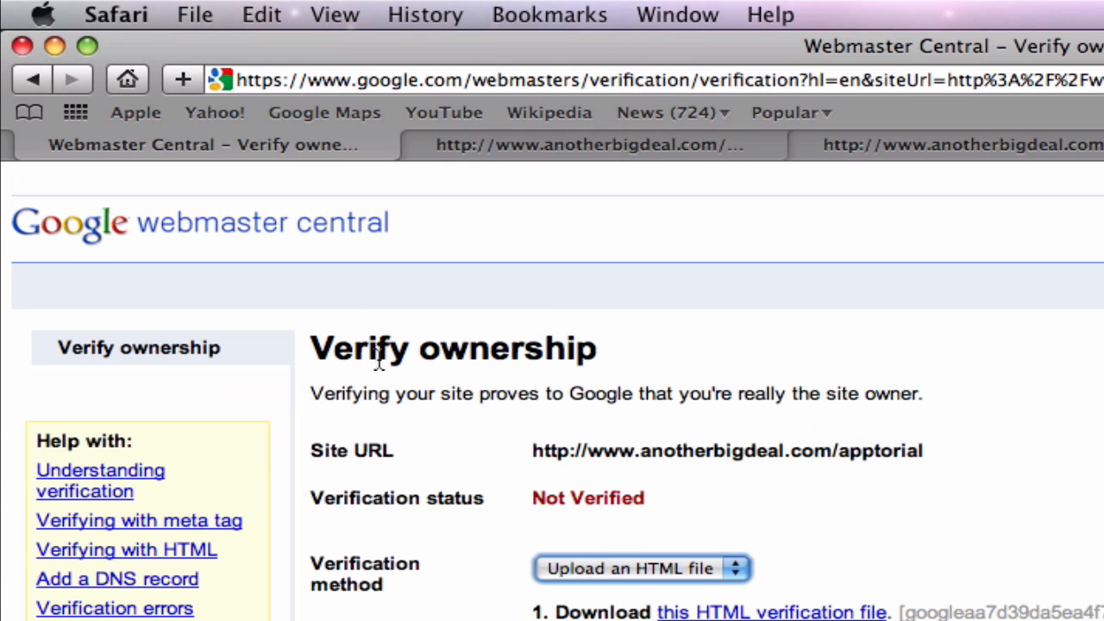
pyautogui.scroll(-3)
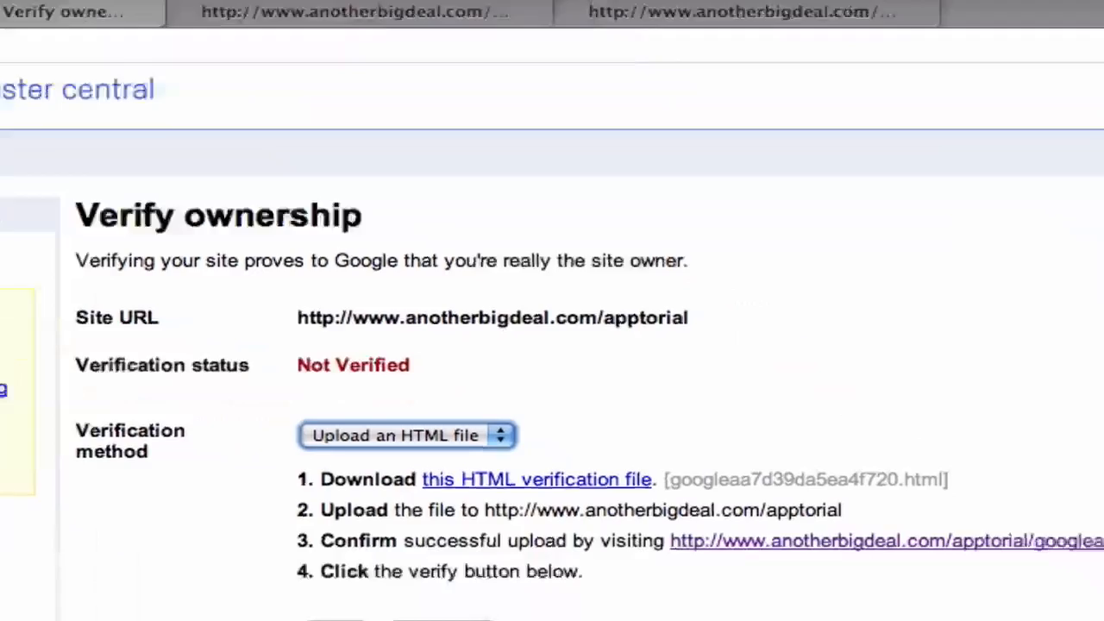